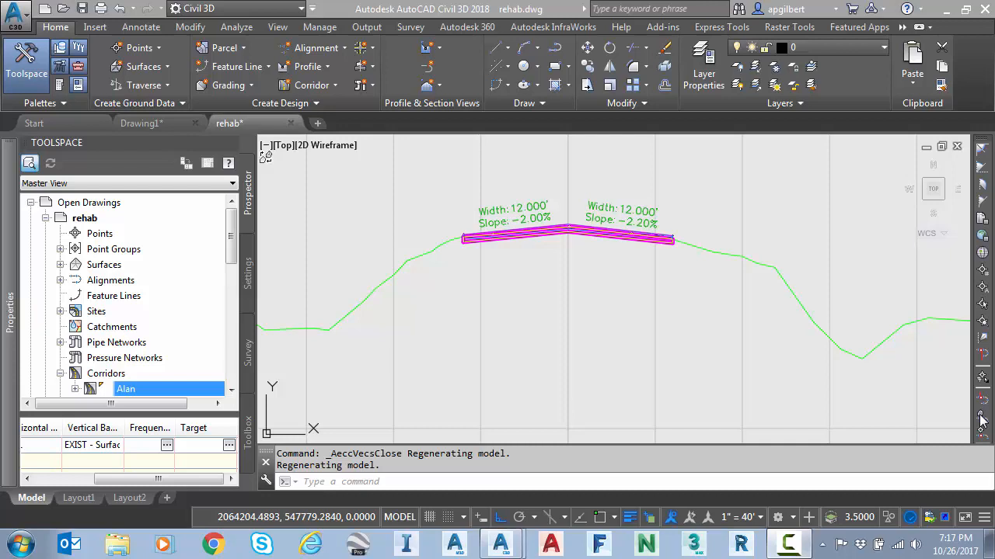
Bring up the corridor's options in Prospector to select it for rehab editing
right_click(124, 388)
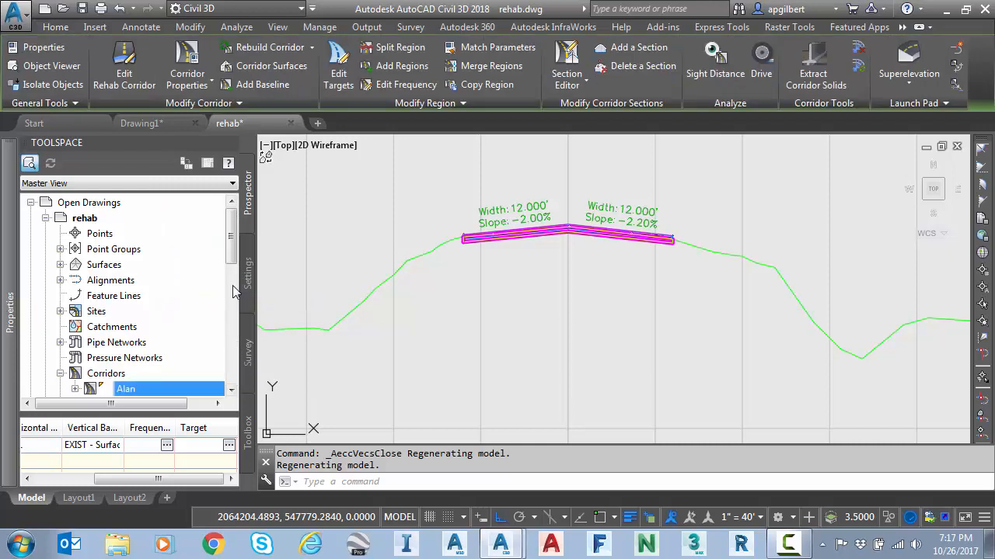
mouse_move(125, 59)
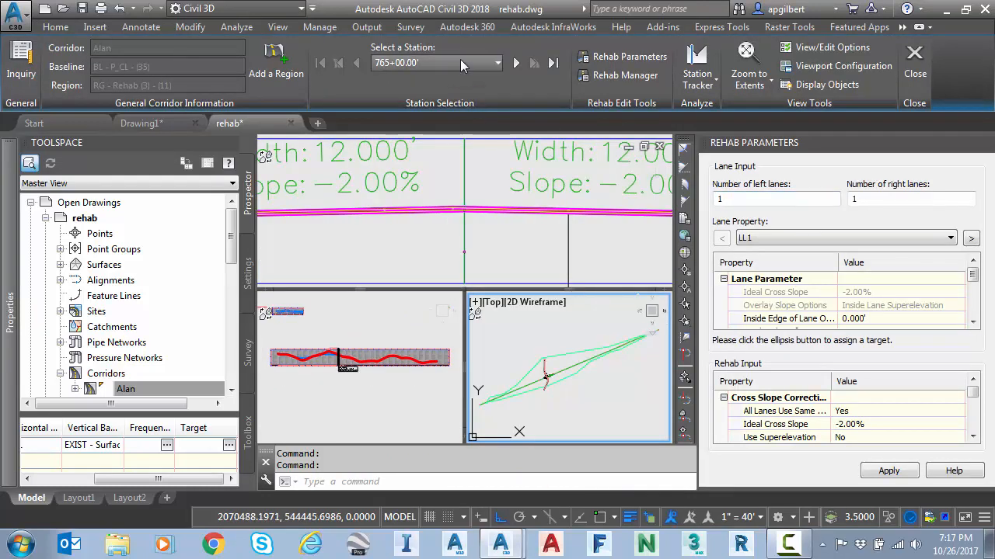
Jump the rehab review to station 772+00.00 and show its Mill & Level depth settings
left_click(494, 62)
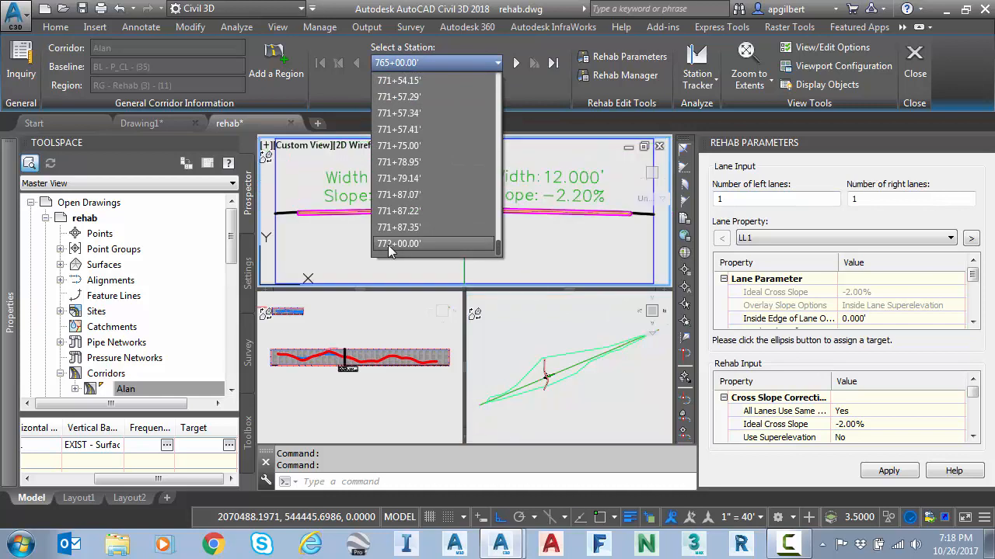
left_click(397, 243)
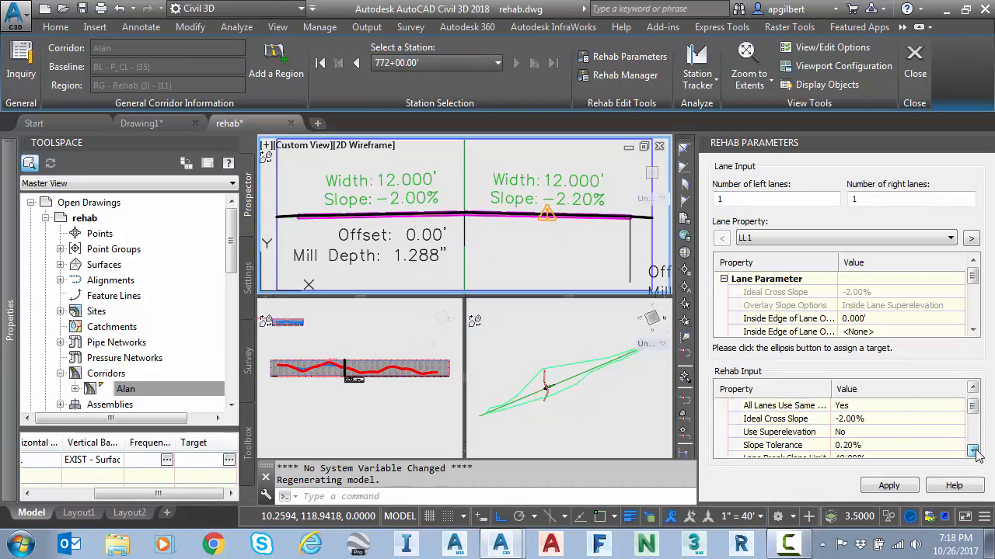
left_click(972, 410)
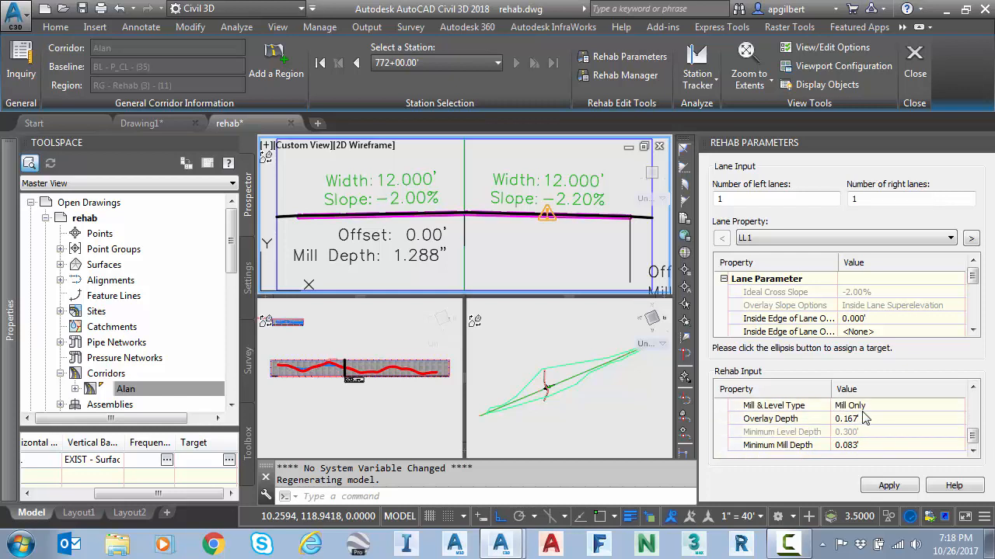
mouse_move(854, 454)
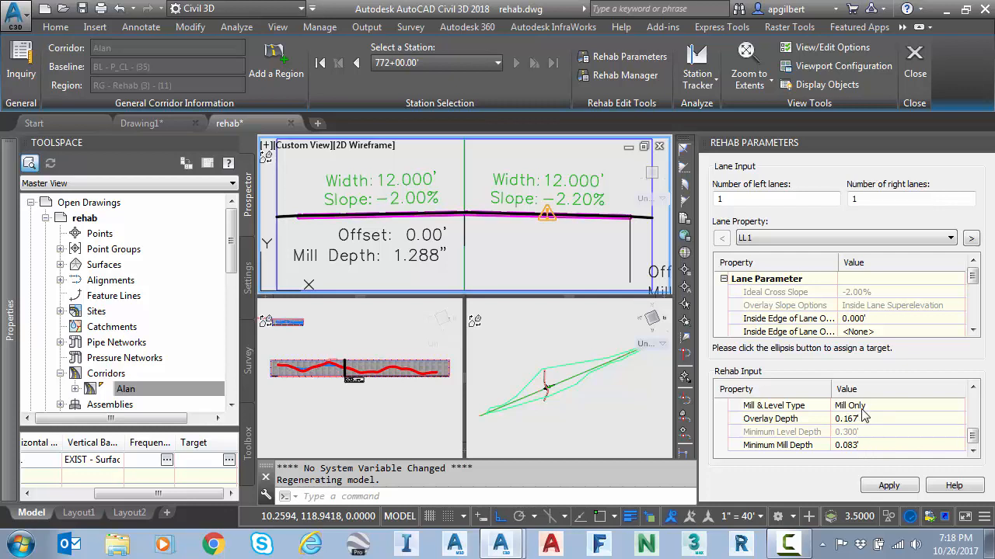
mouse_move(900, 472)
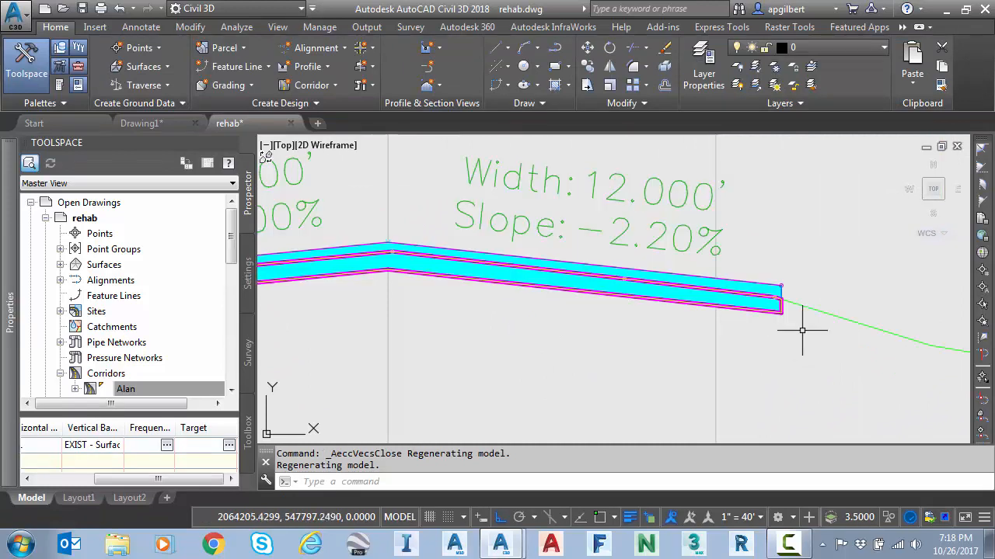
mouse_move(821, 360)
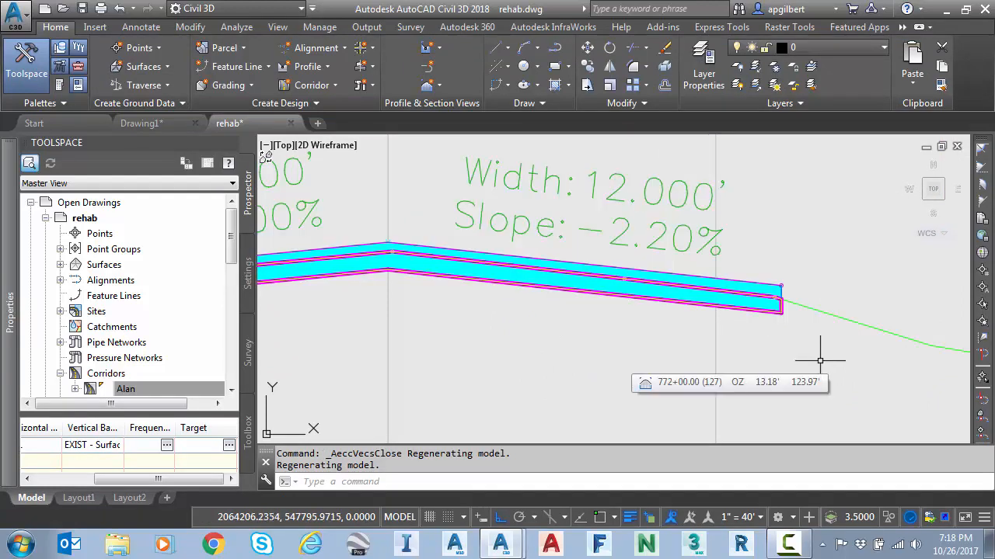
mouse_move(814, 336)
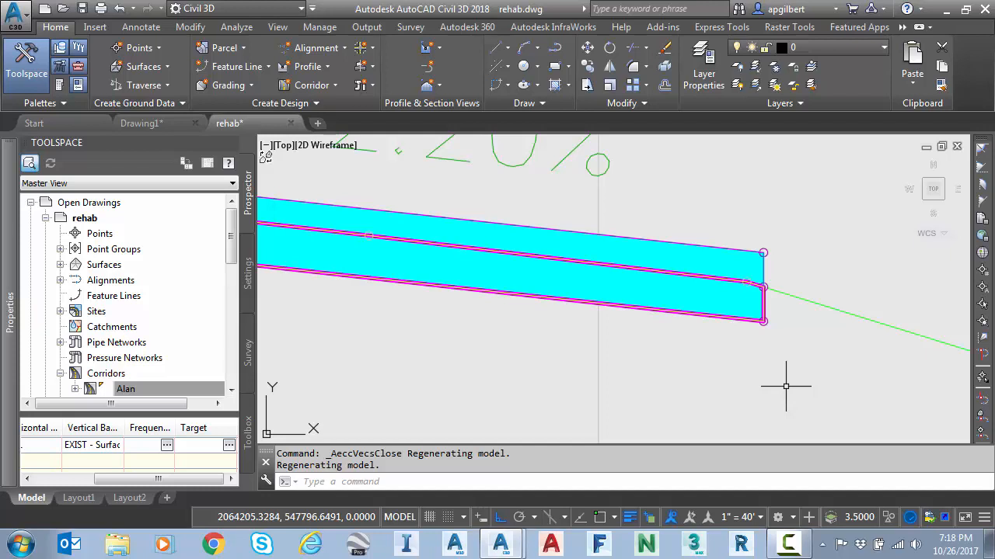
mouse_move(785, 385)
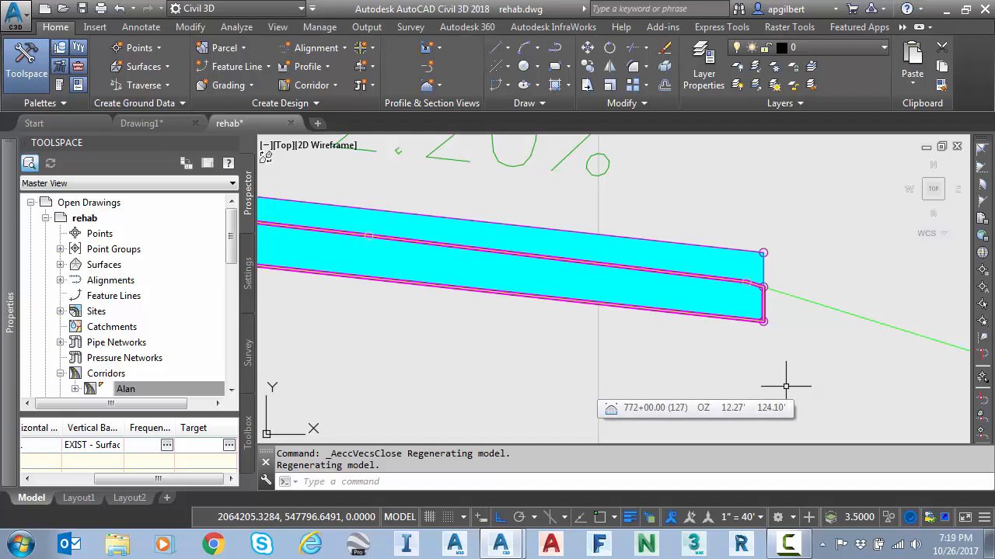
mouse_move(691, 364)
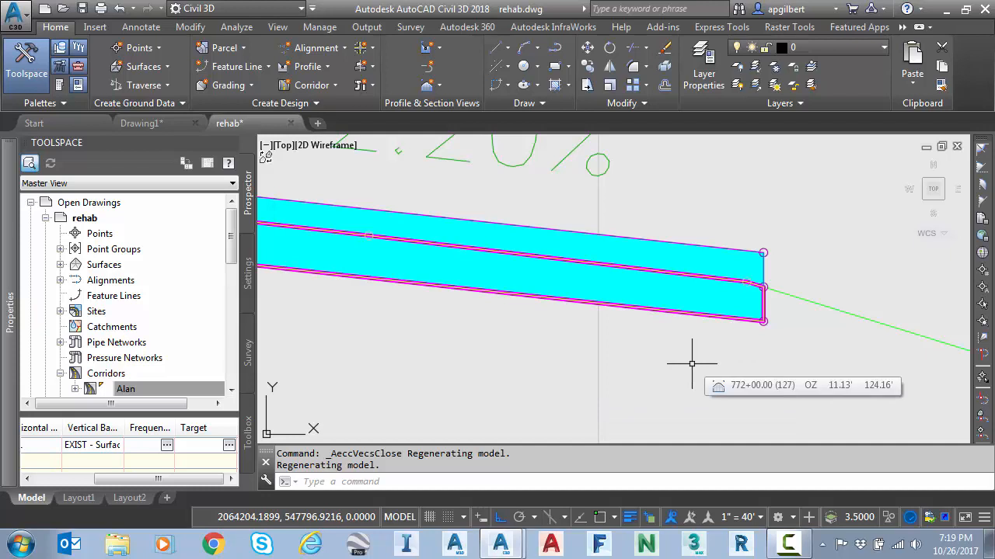
mouse_move(795, 335)
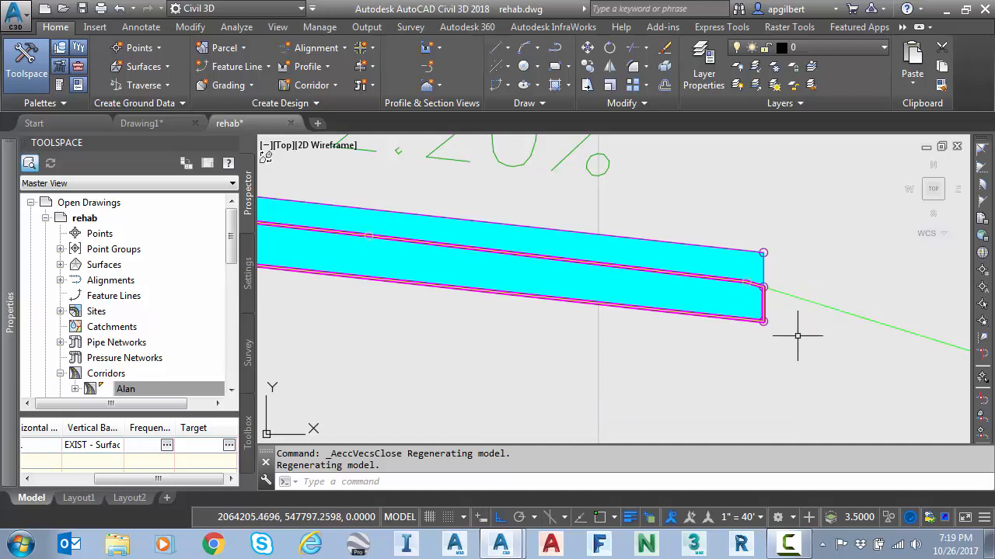
mouse_move(848, 272)
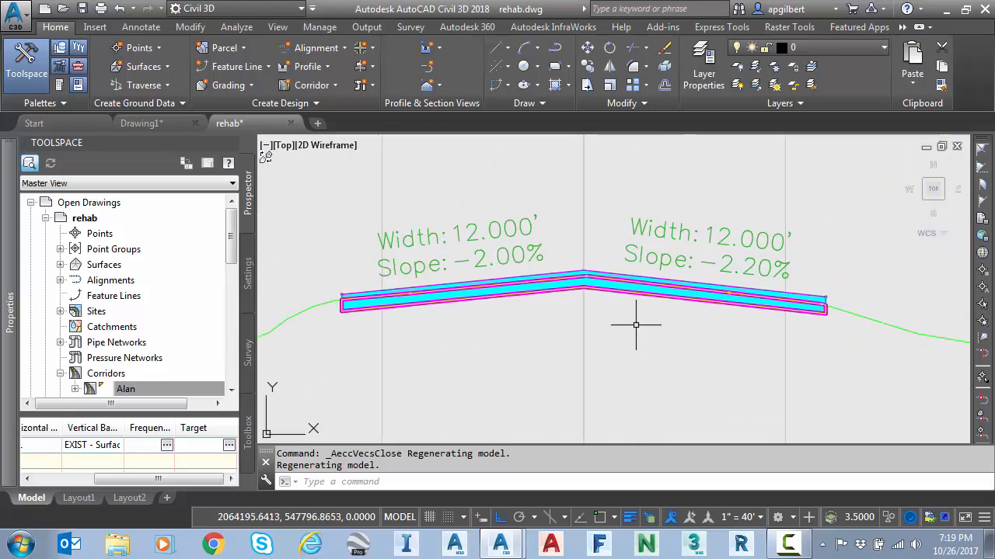
mouse_move(671, 264)
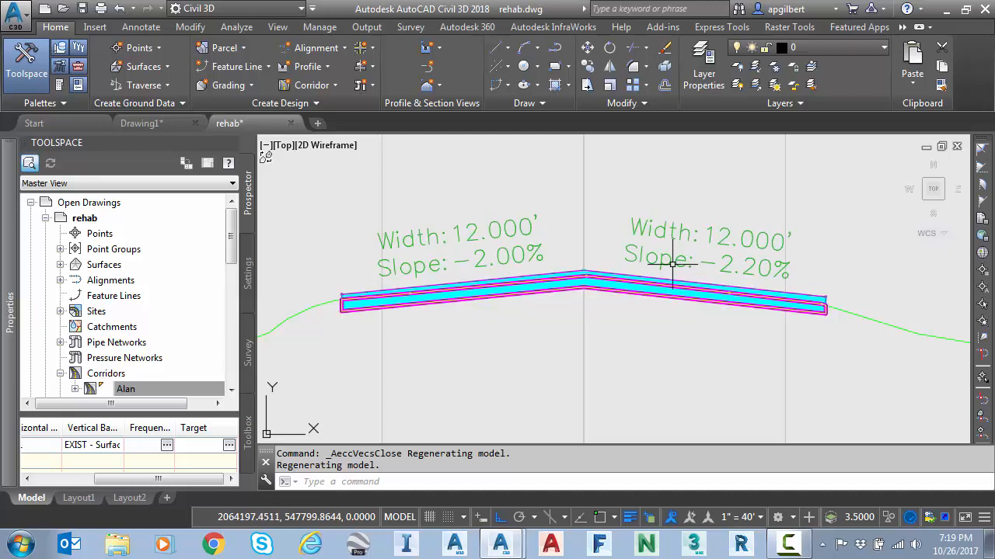
mouse_move(758, 359)
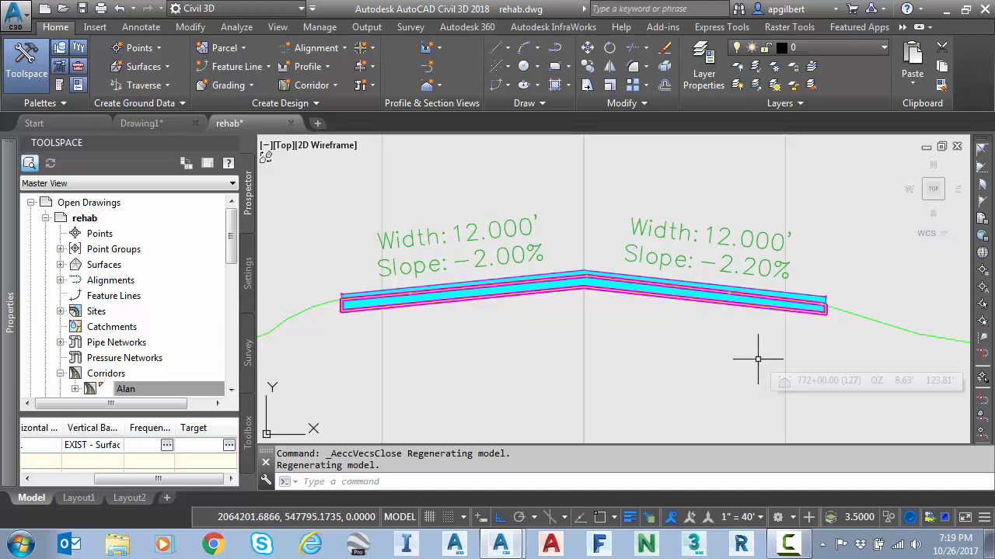
mouse_move(670, 333)
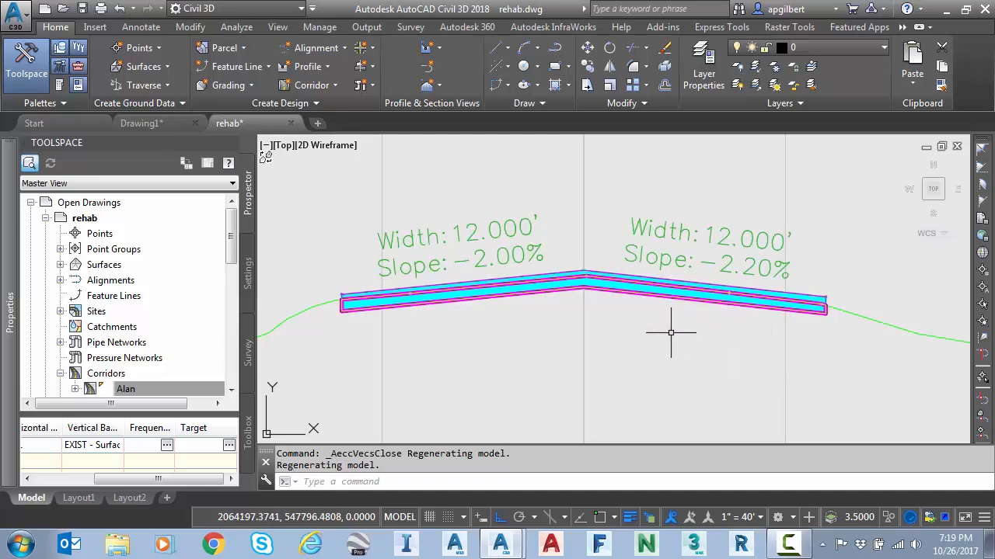
Select the corridor in the Prospector drawing list after the section rebuild
left_click(124, 389)
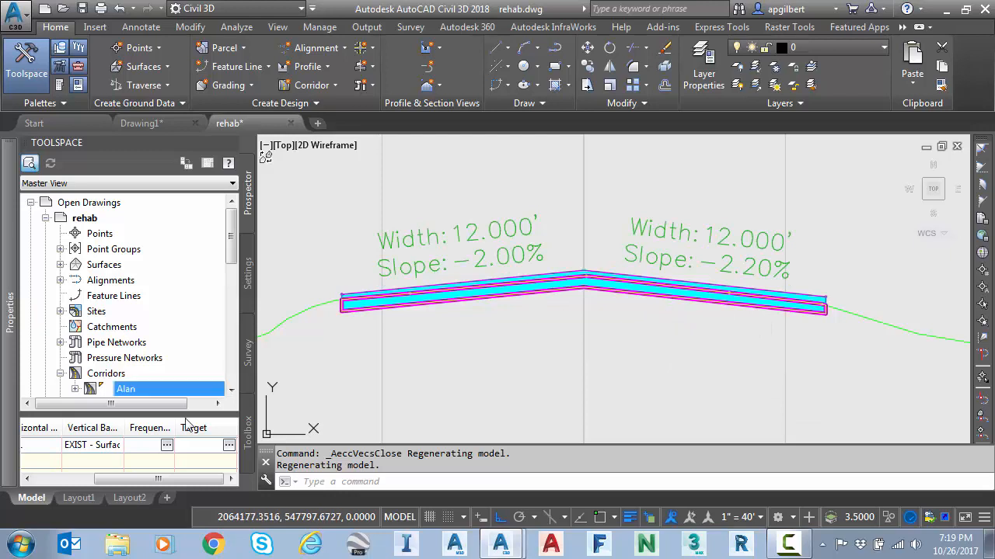
Select the corridor from Prospector to reopen rehab editing at its first station
right_click(125, 389)
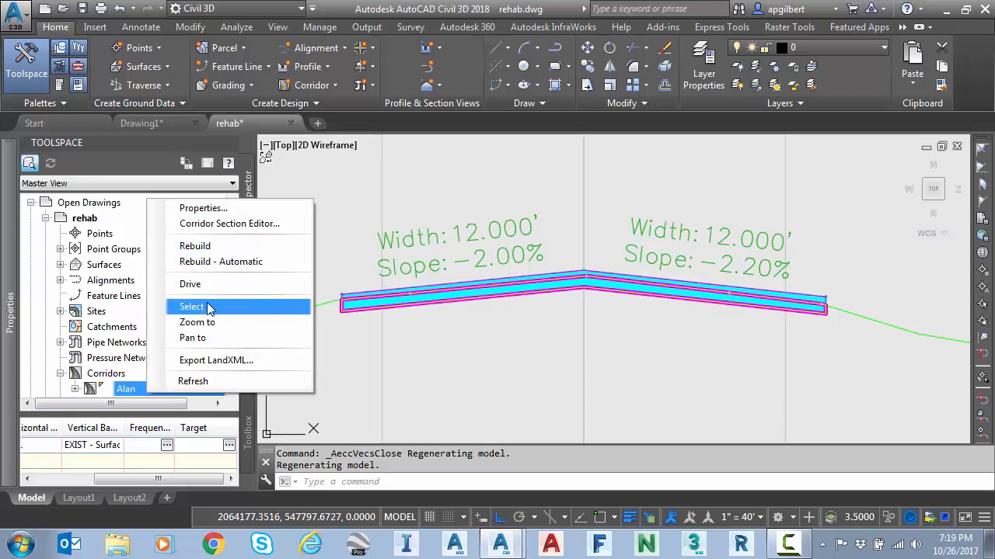
left_click(191, 307)
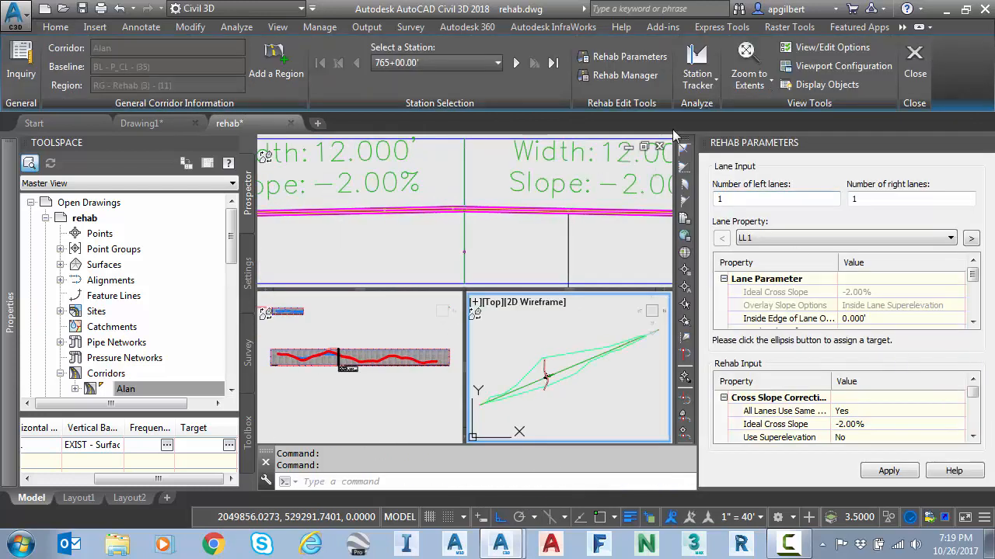
mouse_move(624, 75)
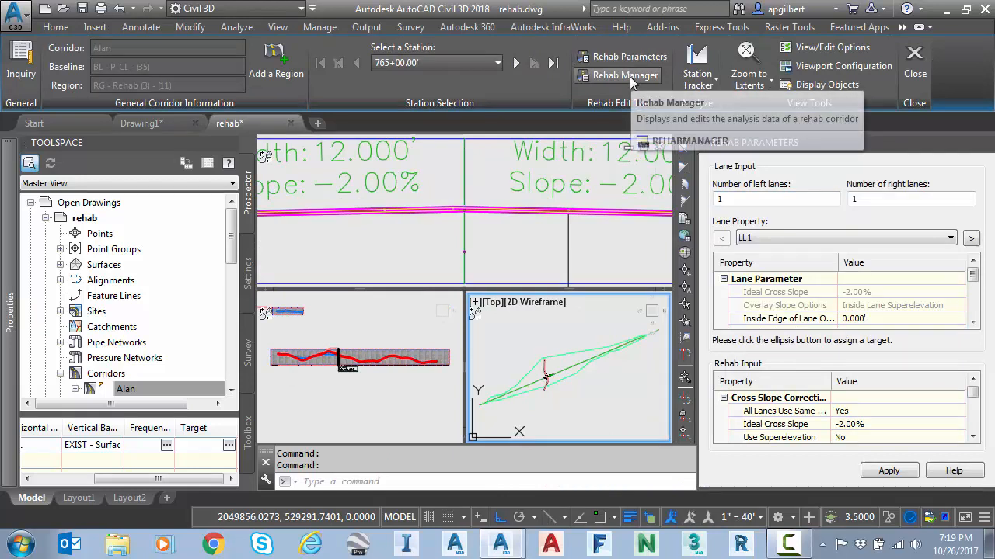
Review Right Lane 1's corrected cross slopes (-2.20% to -2.31%) in the correction report, then close it
left_click(624, 75)
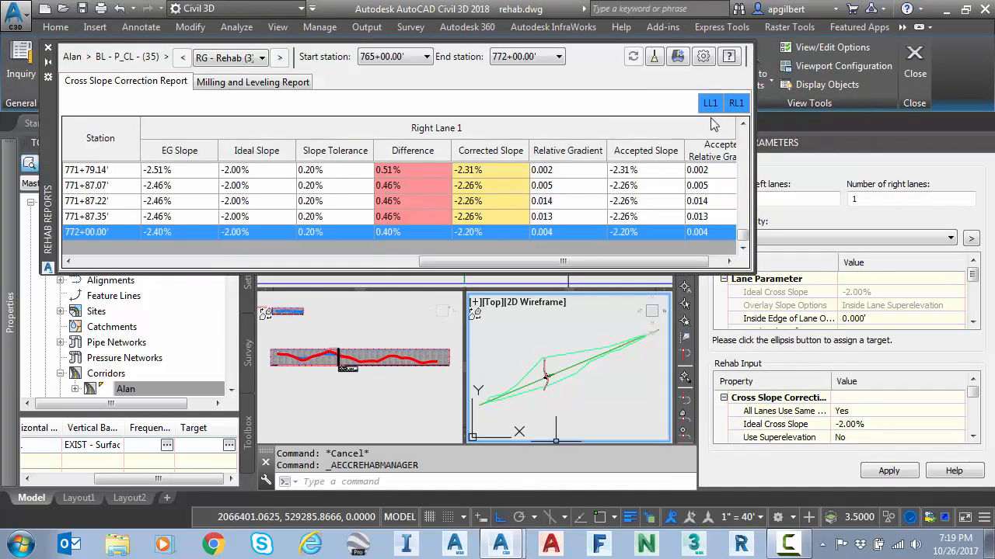
left_click(735, 103)
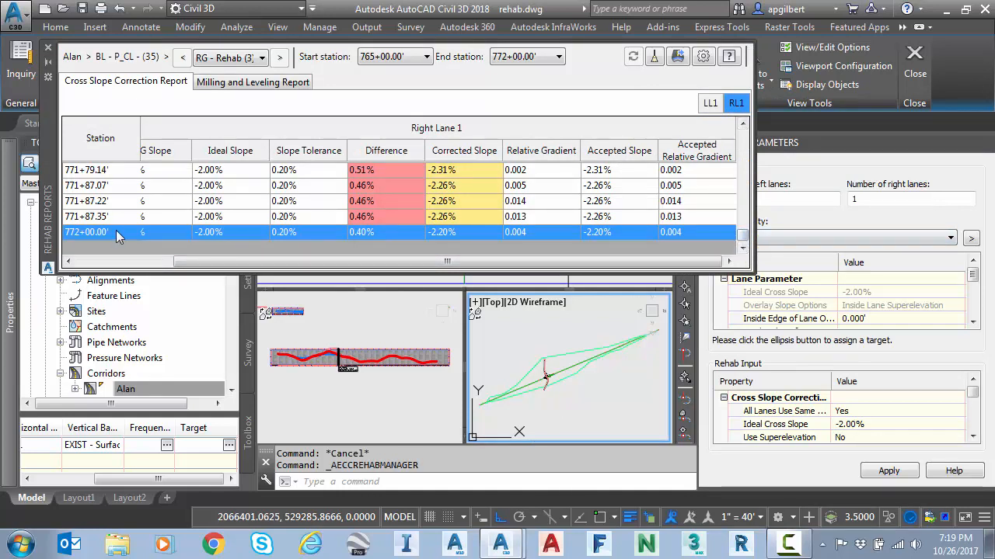
mouse_move(241, 241)
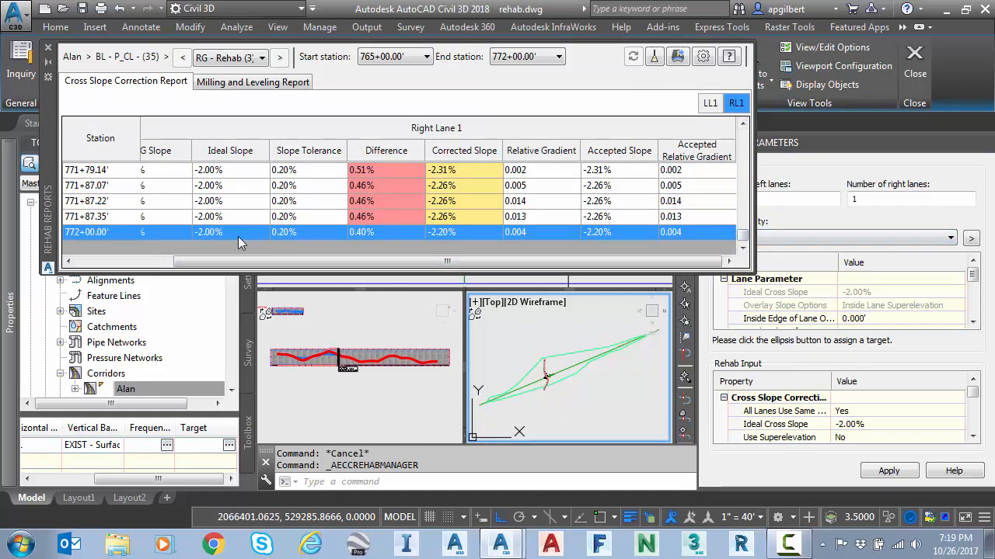
mouse_move(272, 239)
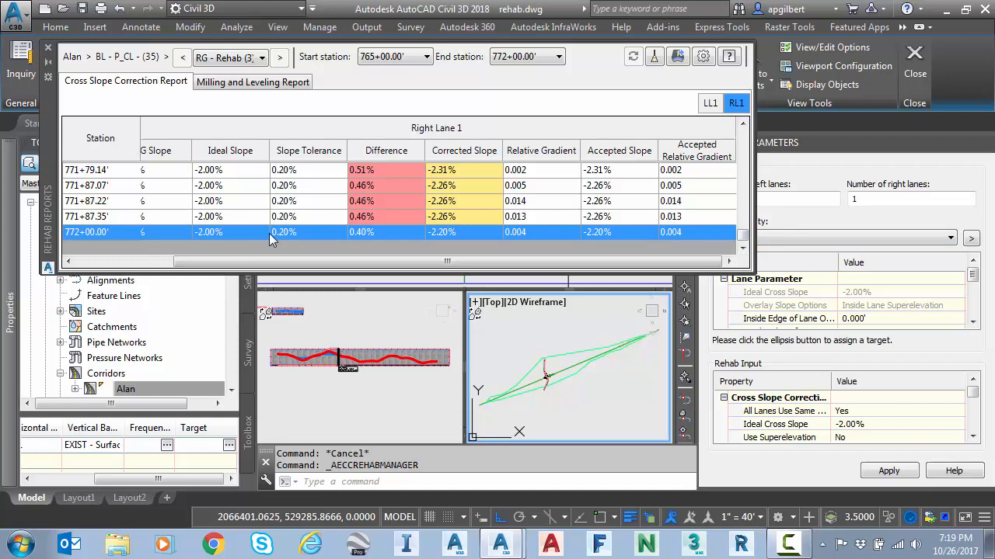
mouse_move(333, 236)
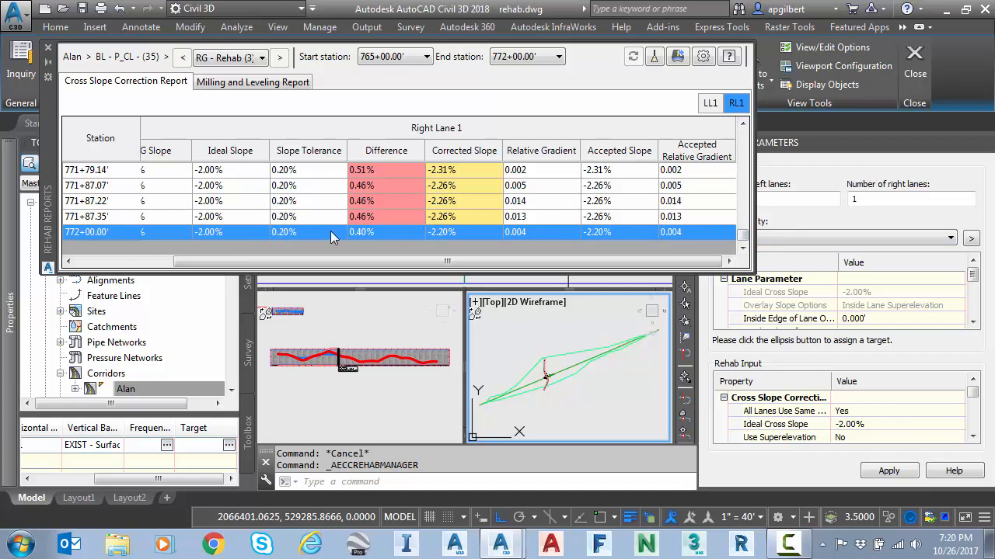
mouse_move(325, 234)
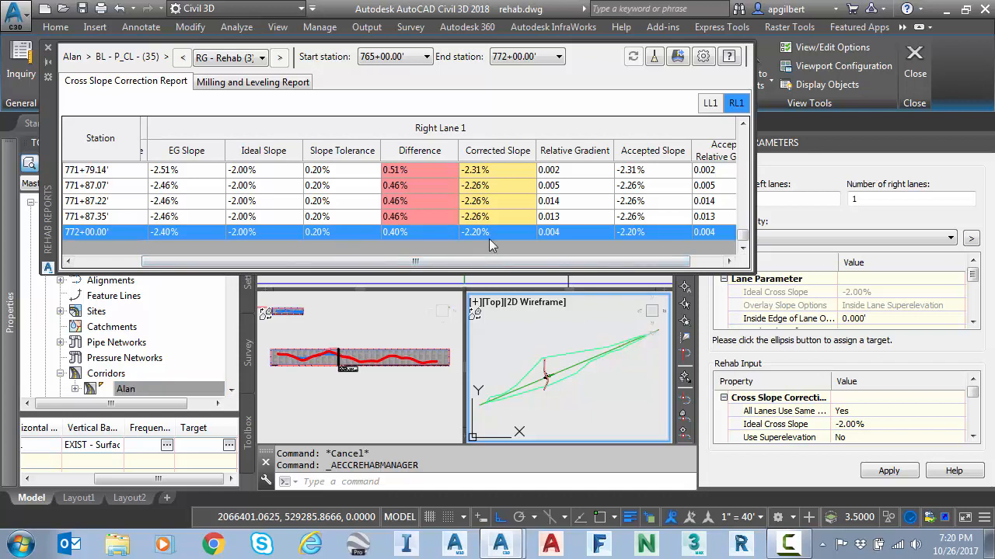
mouse_move(485, 245)
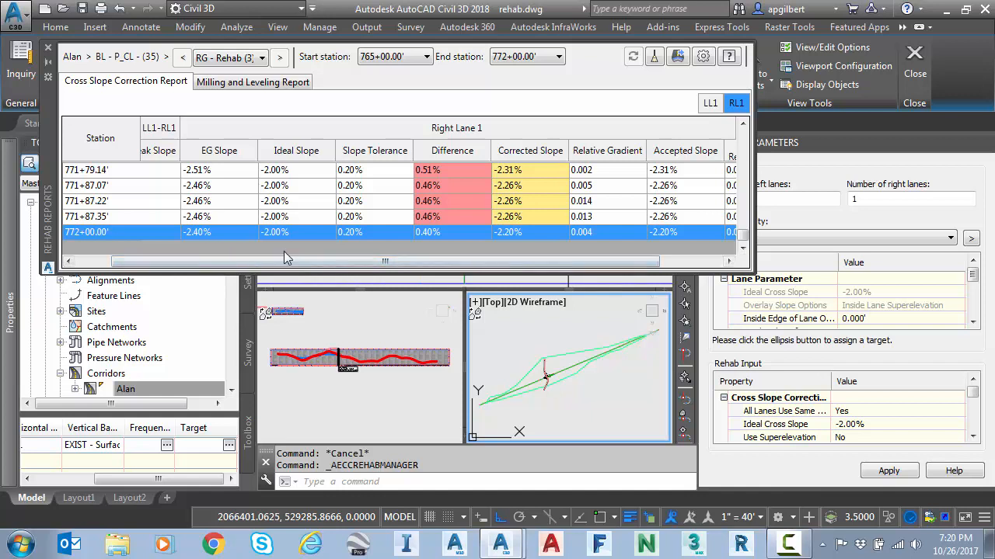
mouse_move(228, 208)
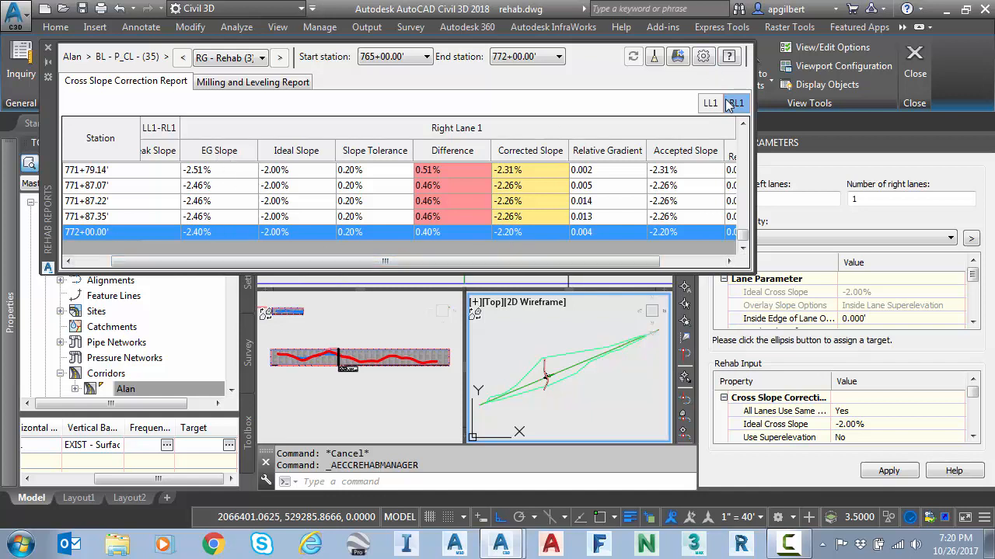
left_click(733, 102)
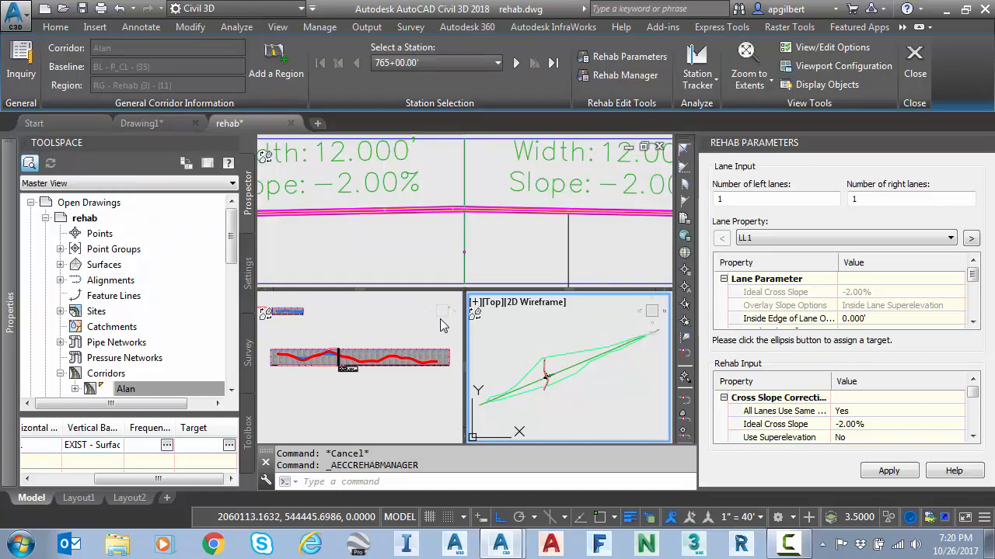
Rebuild the corridor with the right lane at -2.20% and zoom to the Rehab assembly
left_click(913, 59)
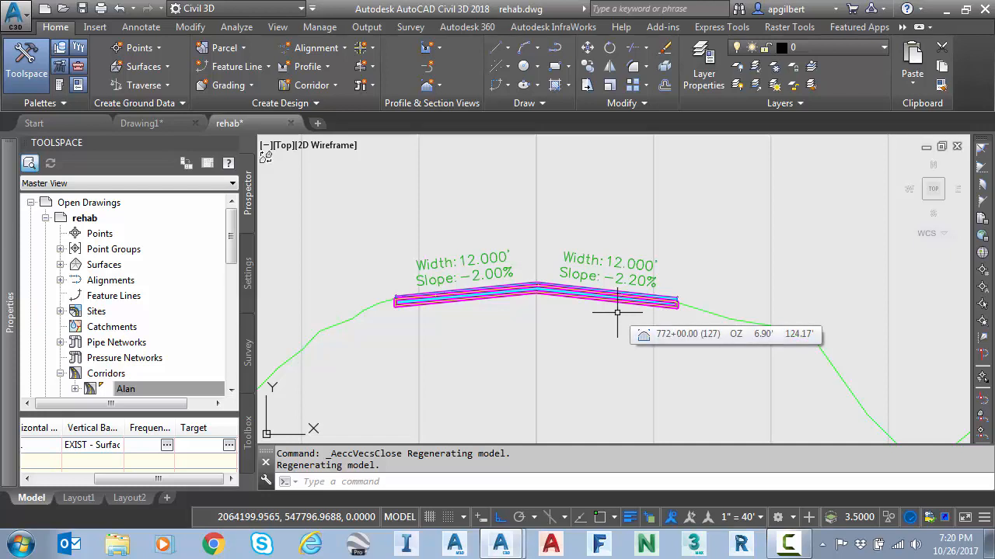
mouse_move(482, 303)
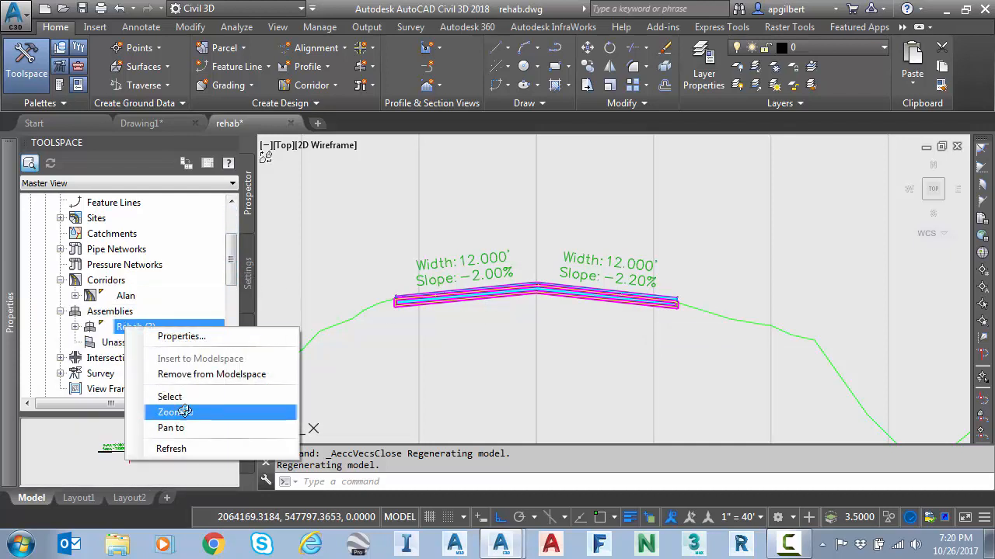
left_click(168, 412)
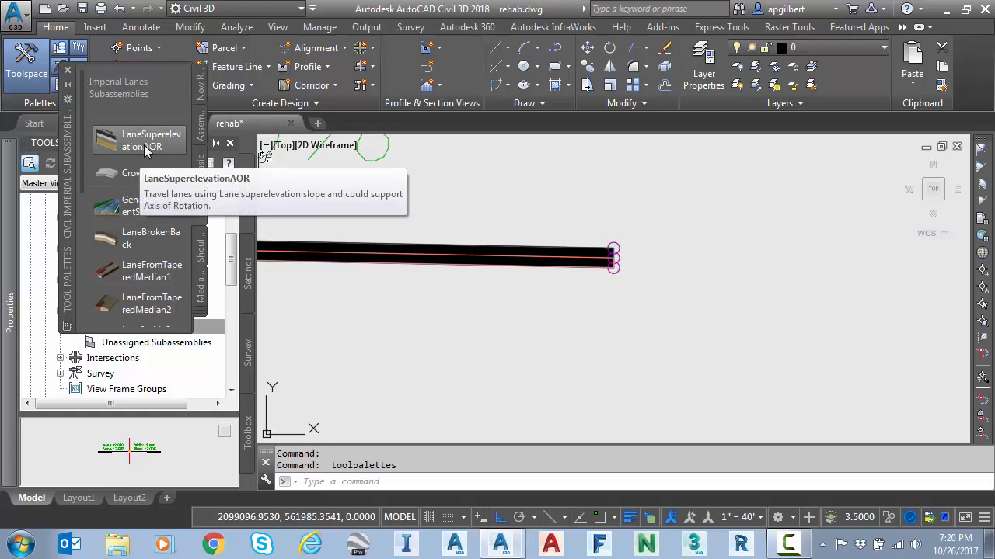
mouse_move(138, 148)
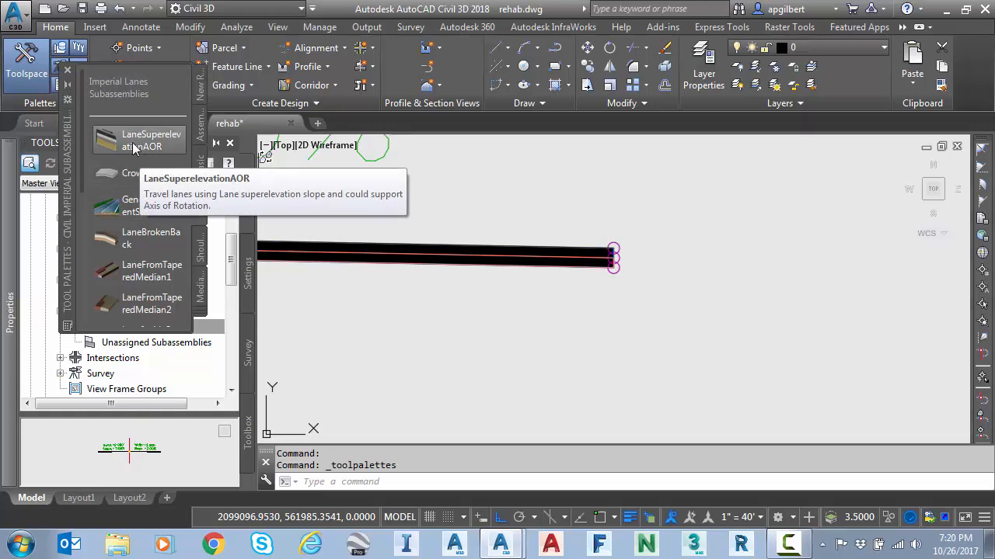
Attach a LaneSuperelevationAOR lane to the outer end of the existing Rehab lane
left_click(150, 140)
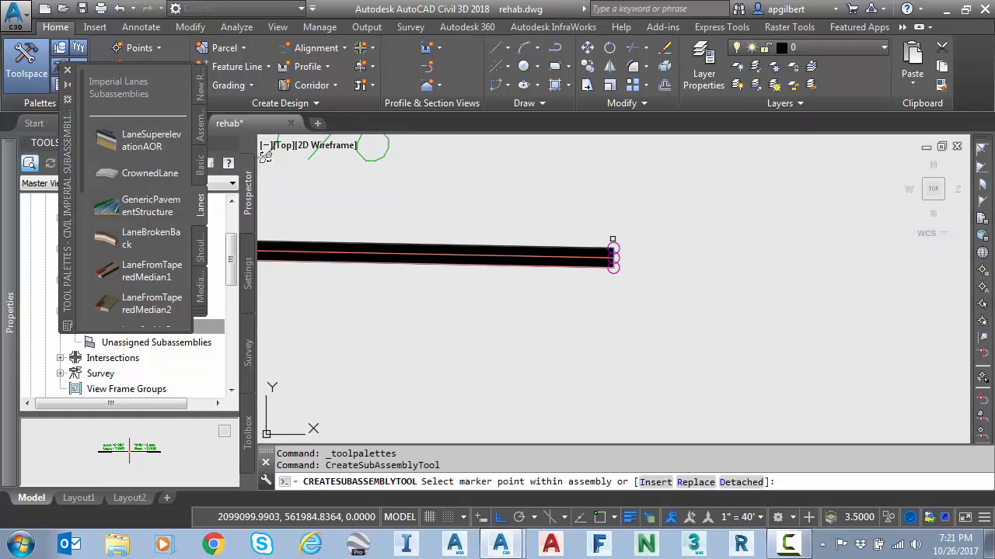
left_click(613, 256)
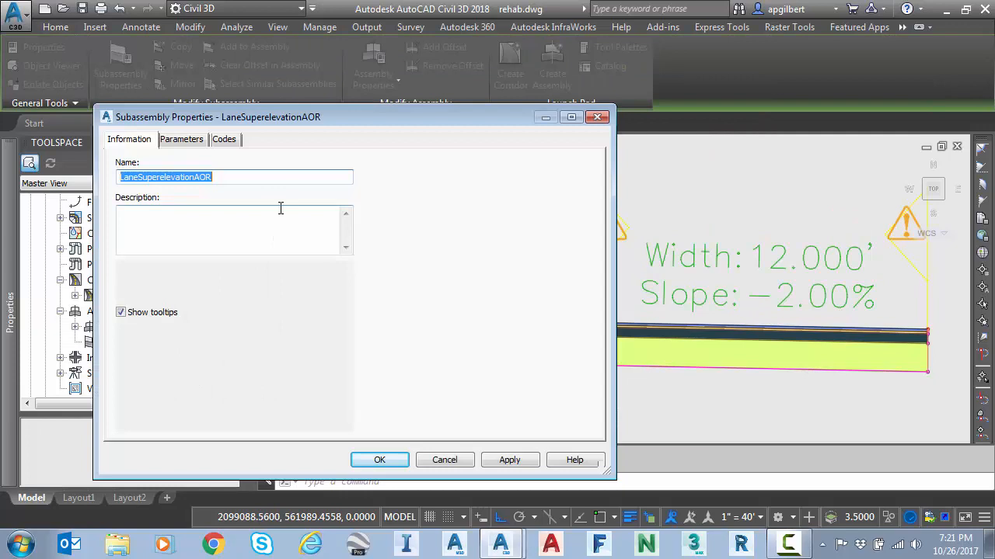
Set the new 4-ft lane's base depth to 0.500' and sub-base depth to 0.000'
left_click(180, 140)
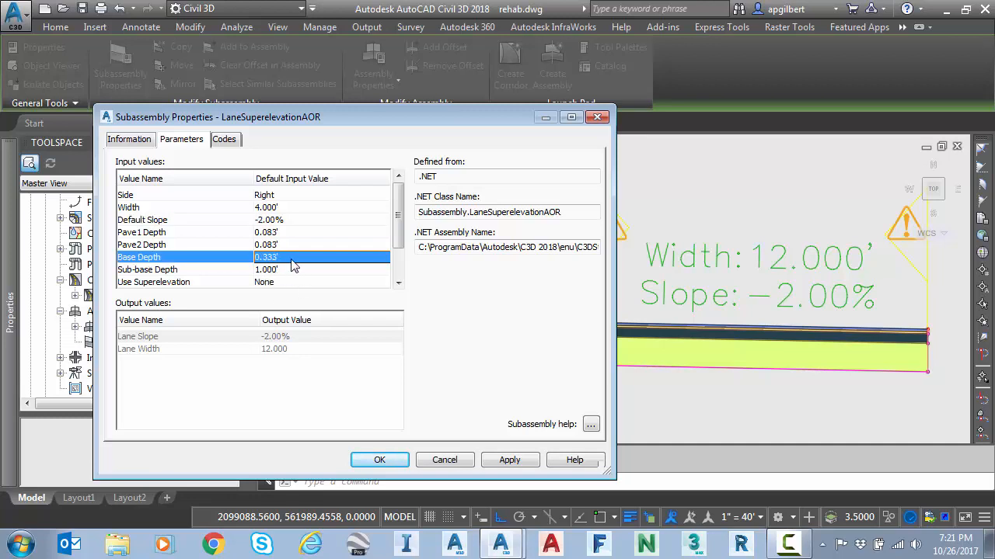
double_click(267, 257)
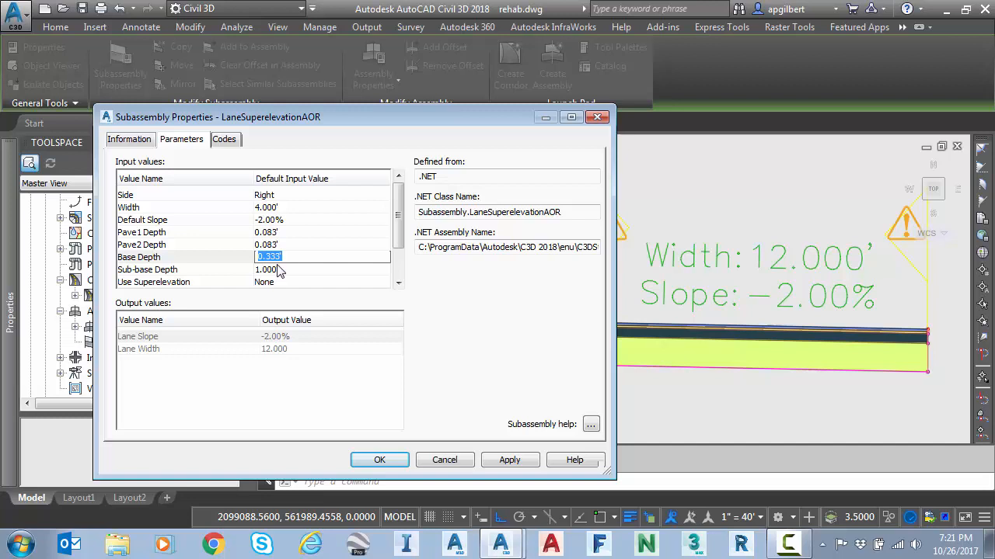
type("6")
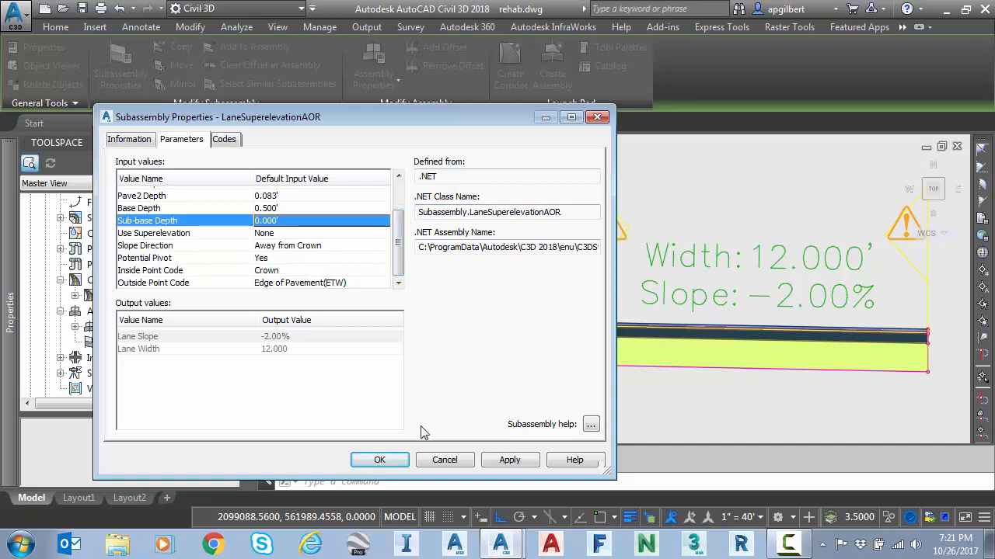
left_click(379, 460)
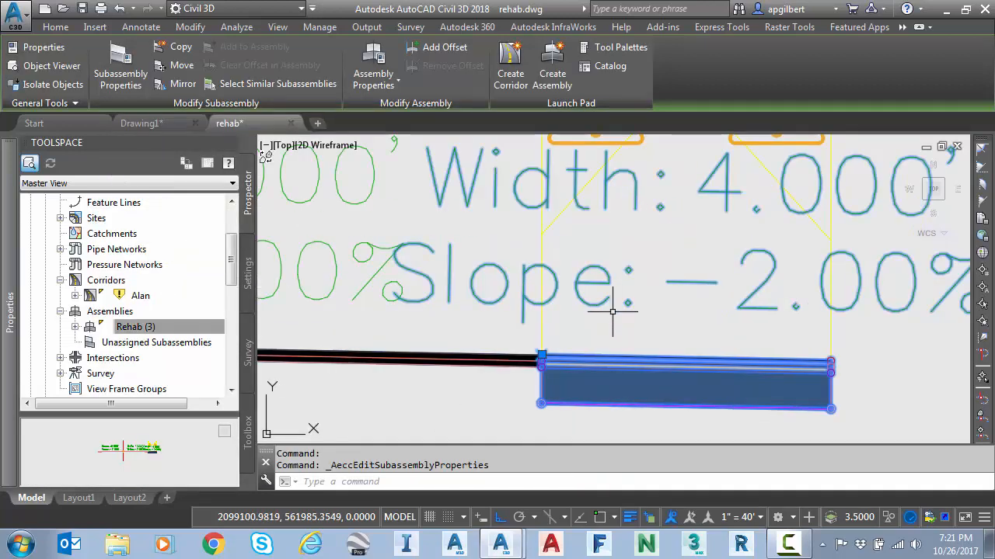
key("Escape")
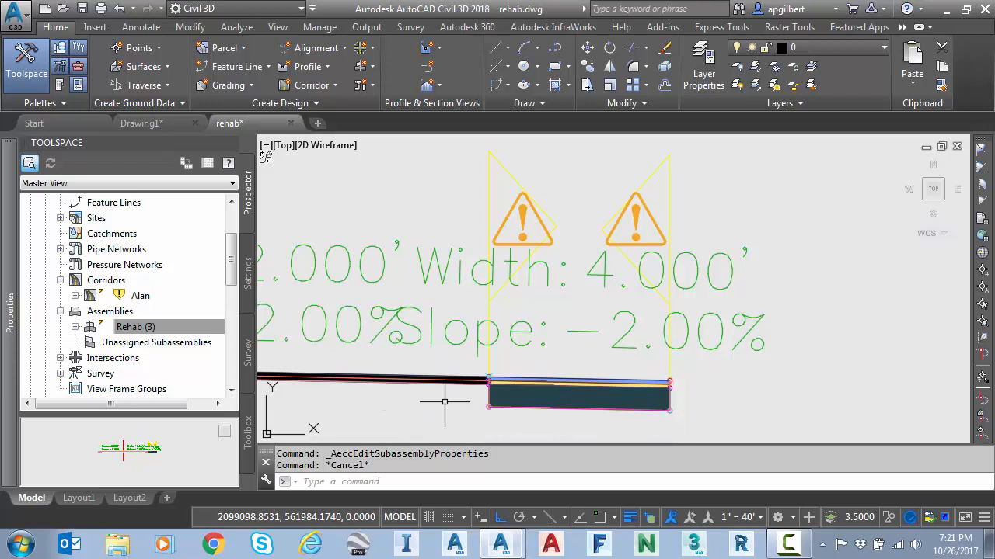
mouse_move(681, 373)
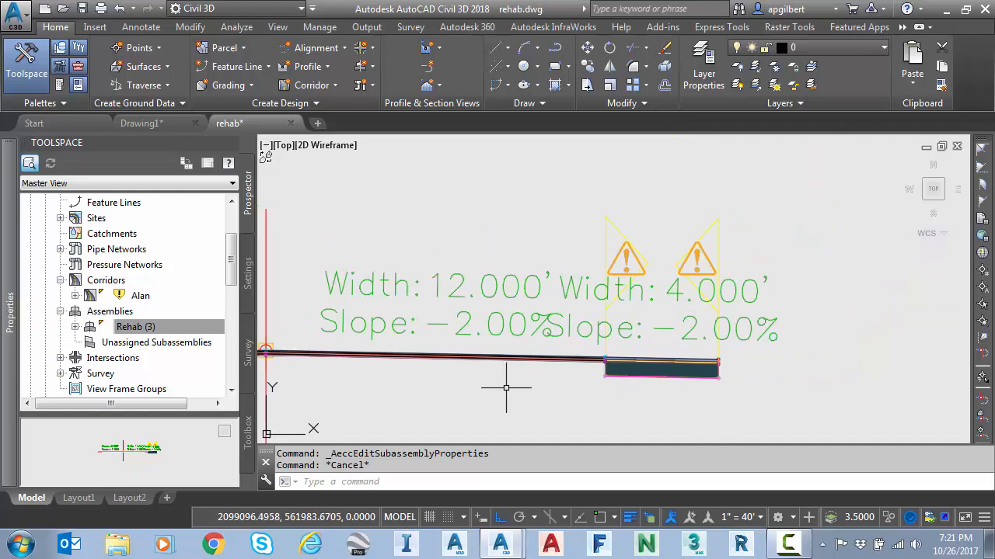
mouse_move(494, 395)
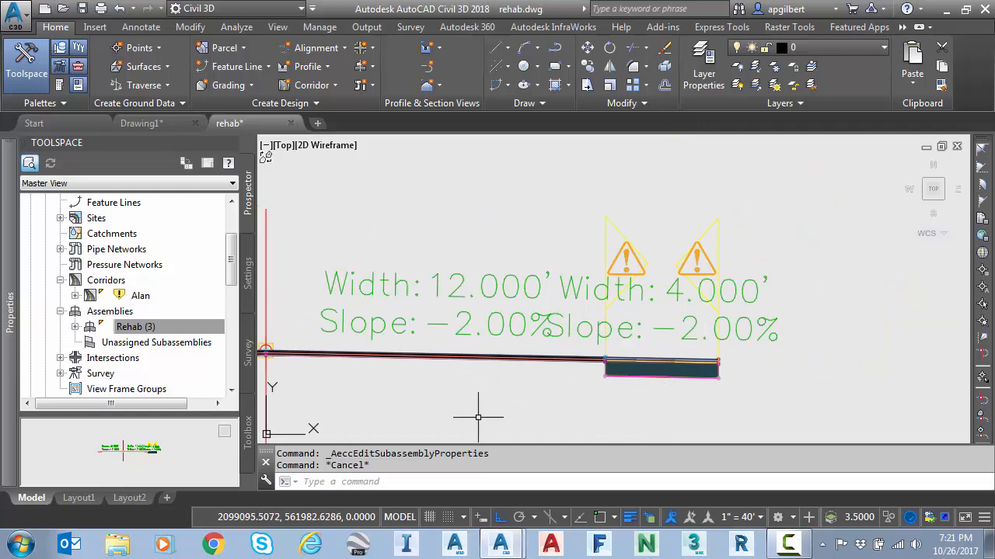
mouse_move(366, 365)
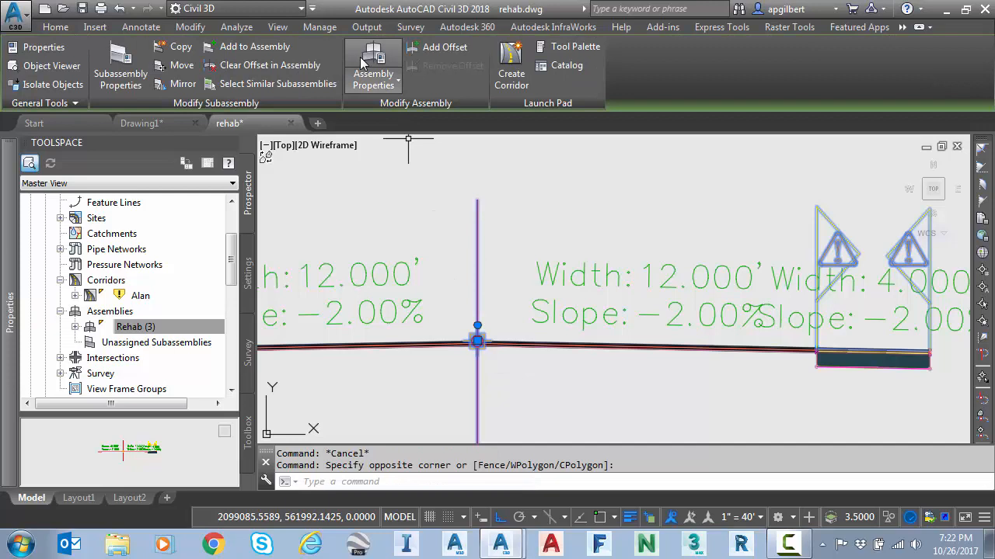
Show the LaneSuperelevationAOR input values (4.000 width, -2.00% slope) in the Rehab (3) Construction details
left_click(373, 65)
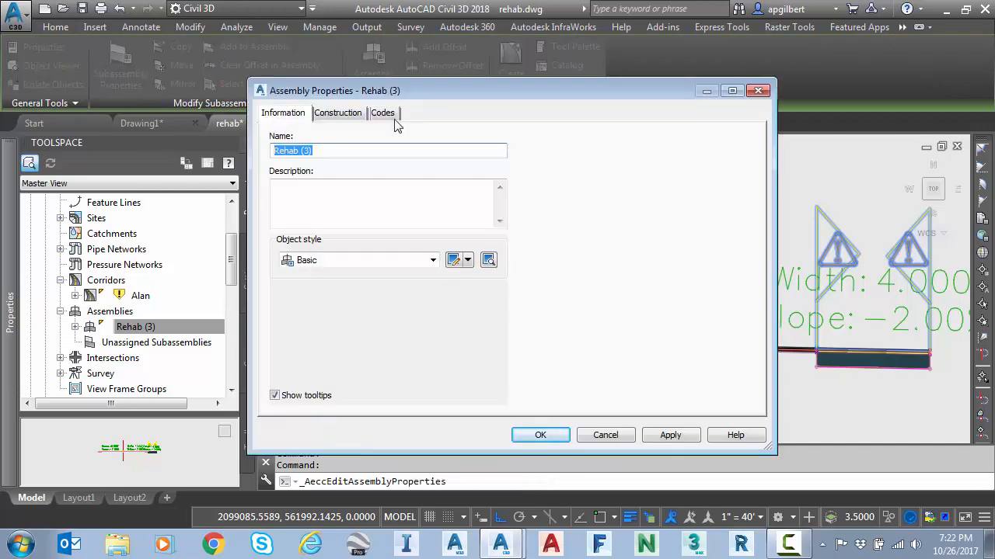
left_click(337, 111)
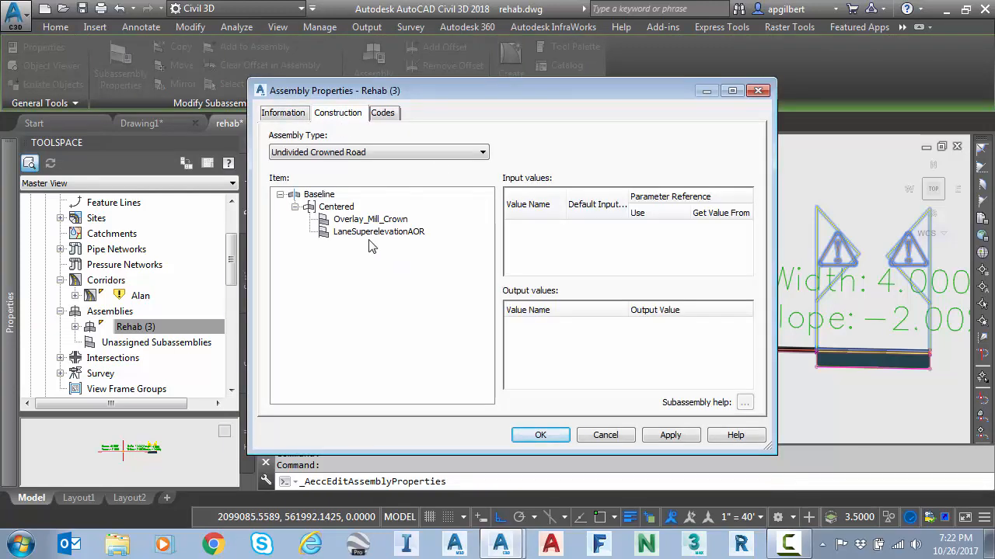
left_click(379, 231)
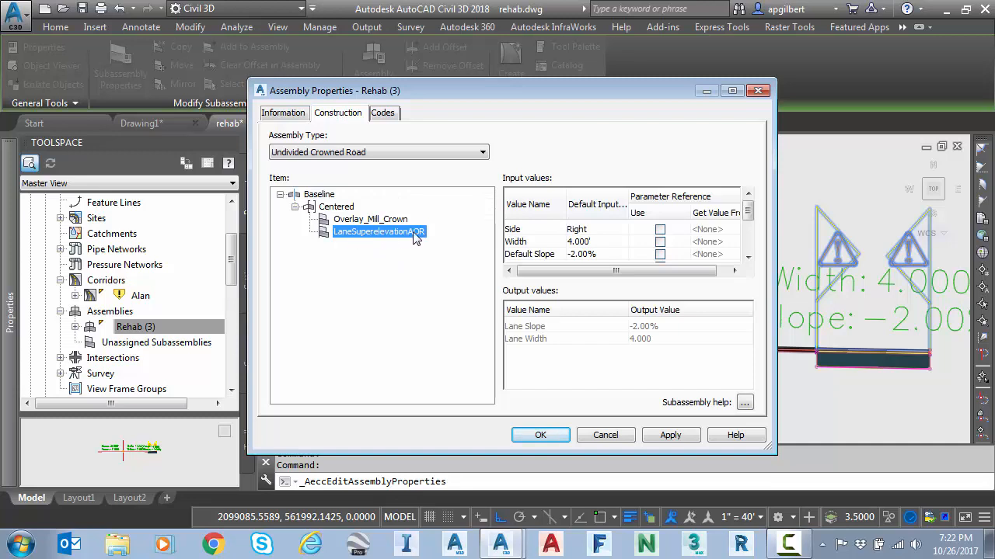
mouse_move(421, 280)
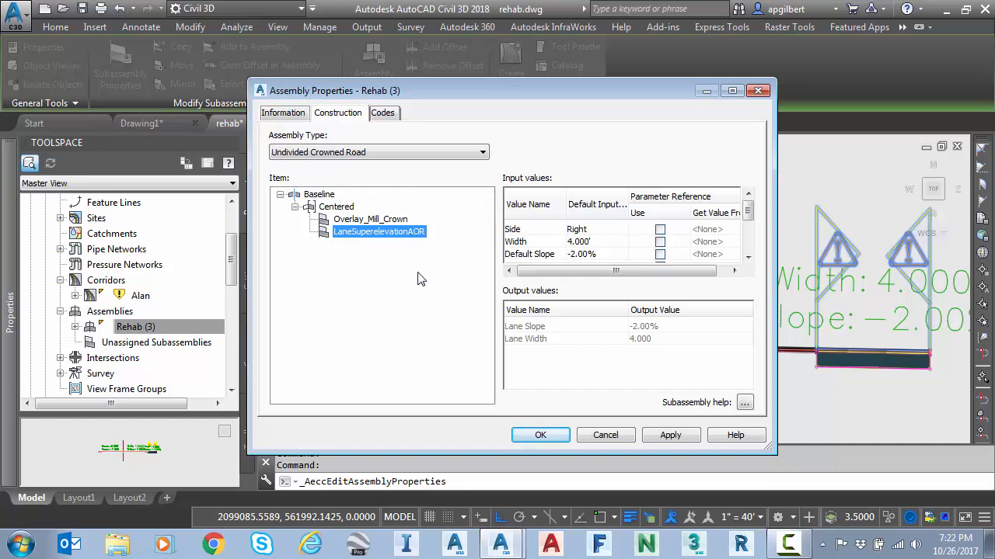
mouse_move(439, 261)
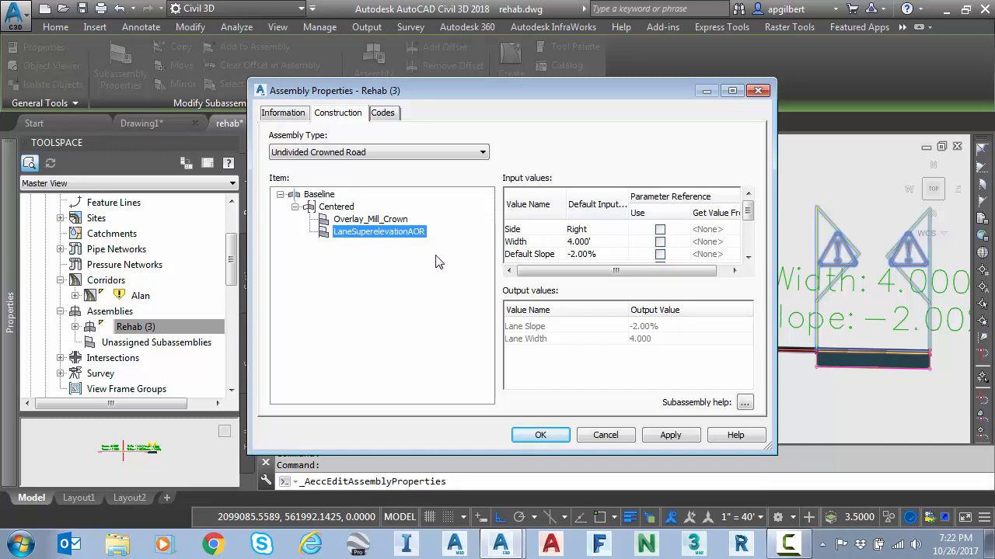
mouse_move(365, 224)
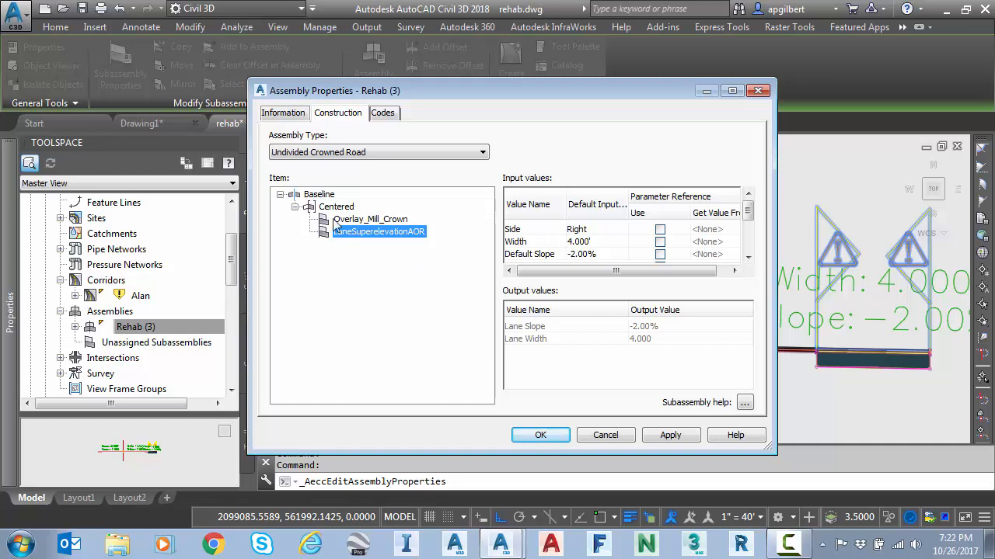
left_click(379, 232)
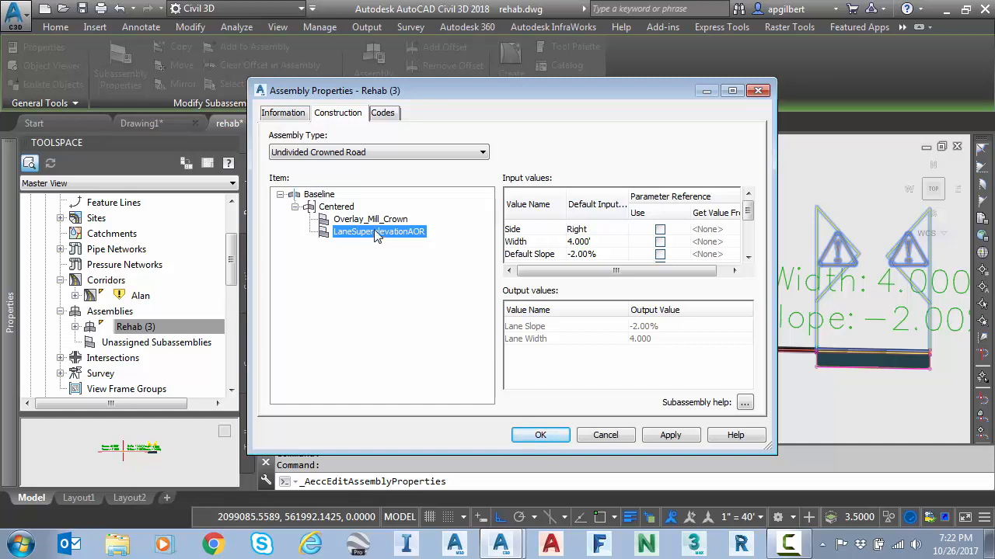
scroll("down", 3)
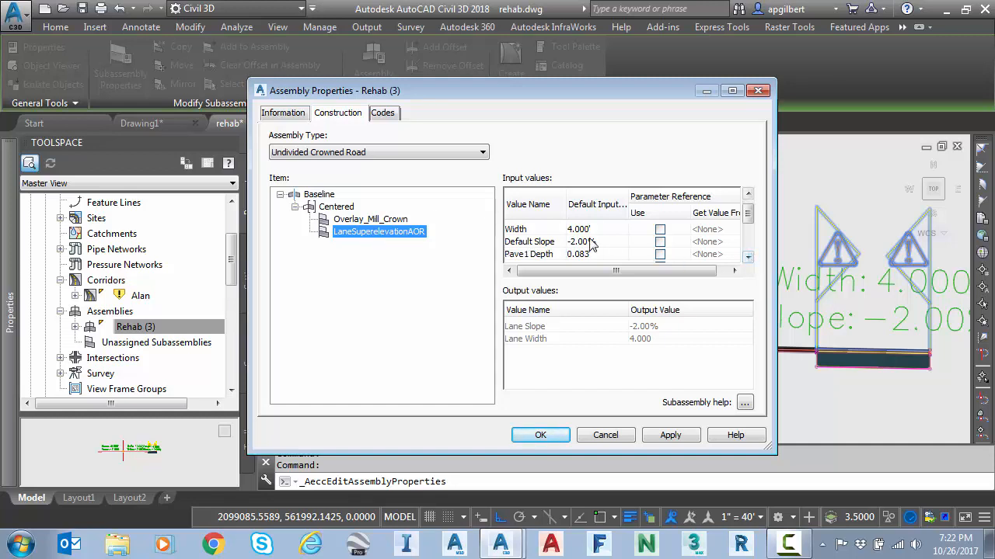
Reference the default slope from Overlay_Mill_Crown.Right Corrected Cross Slope and accept the assembly changes
left_click(659, 242)
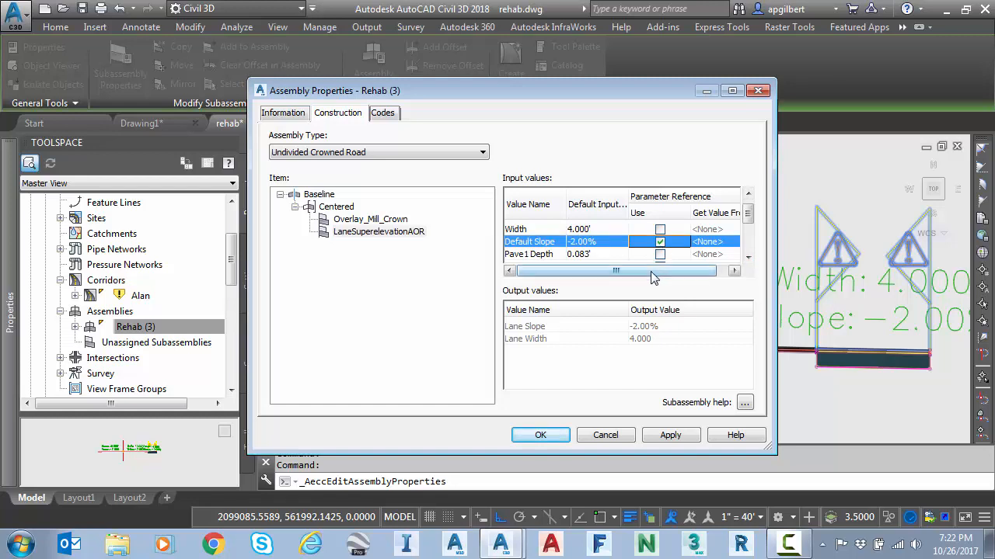
left_click(730, 244)
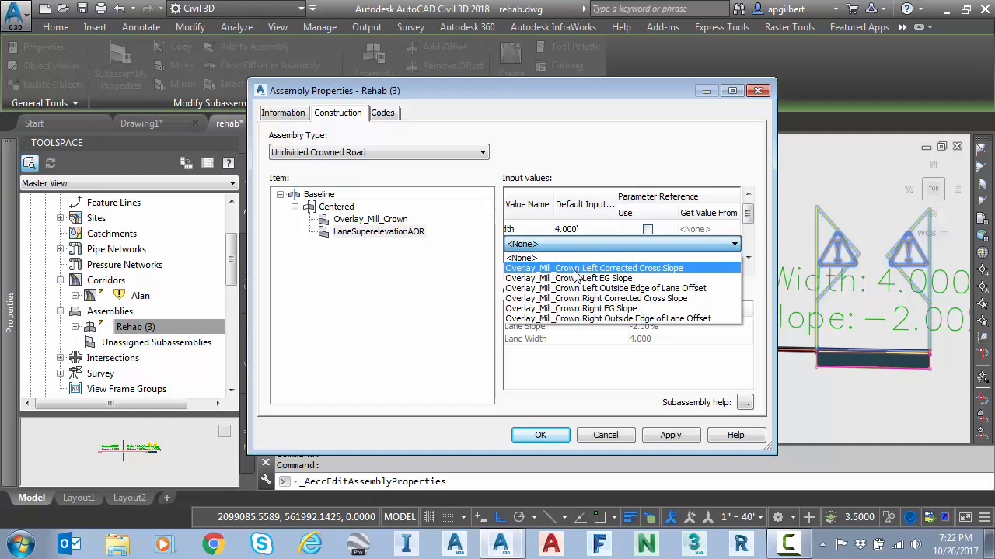
mouse_move(559, 271)
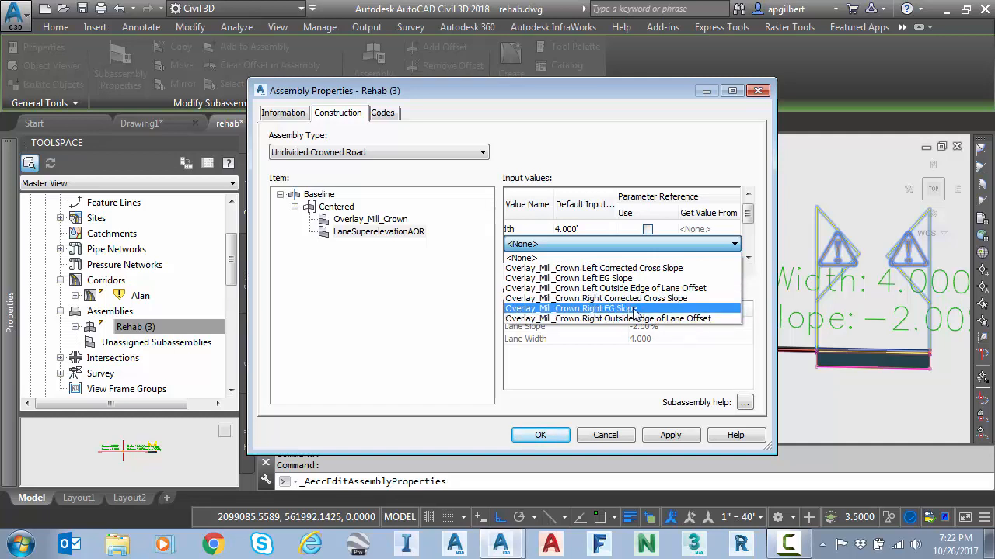
mouse_move(622, 311)
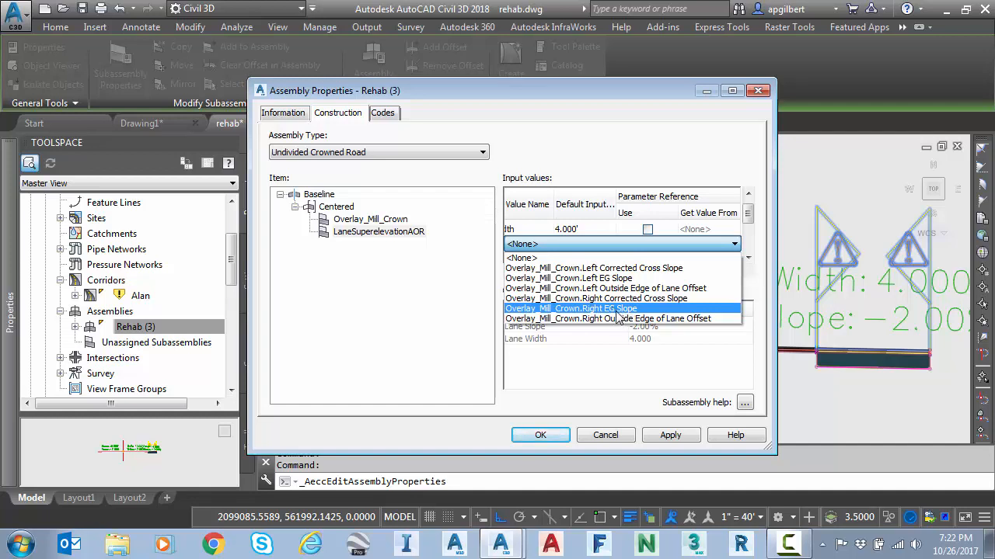
mouse_move(597, 298)
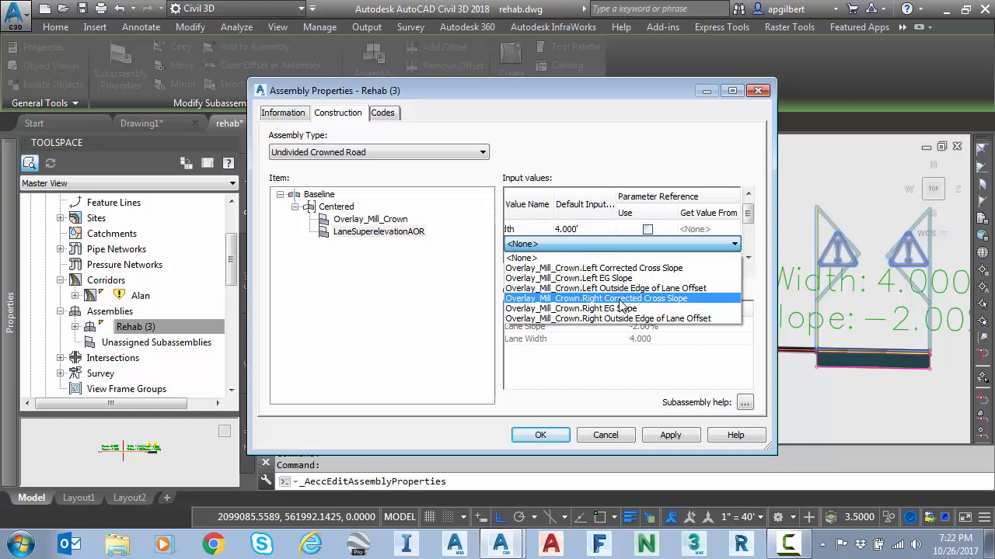
left_click(596, 298)
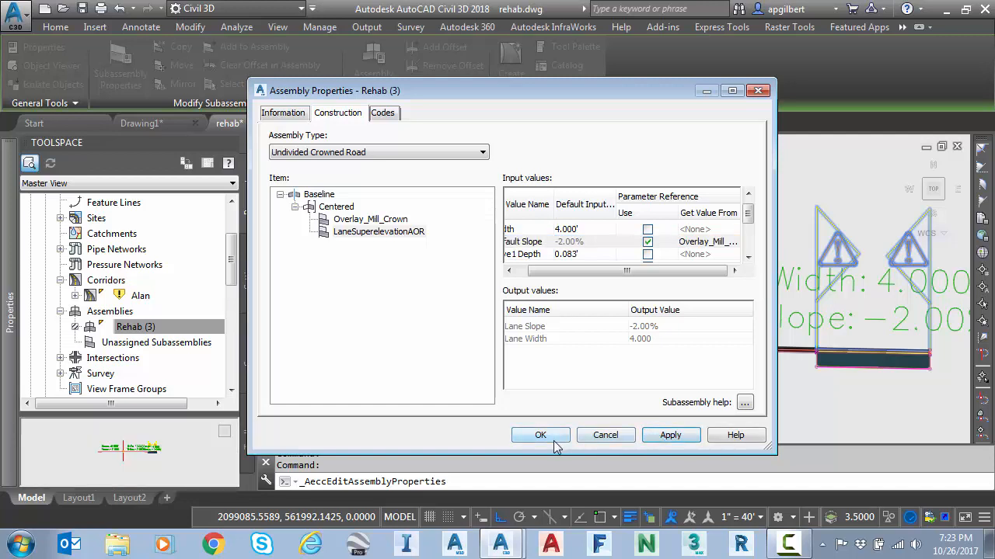
left_click(541, 435)
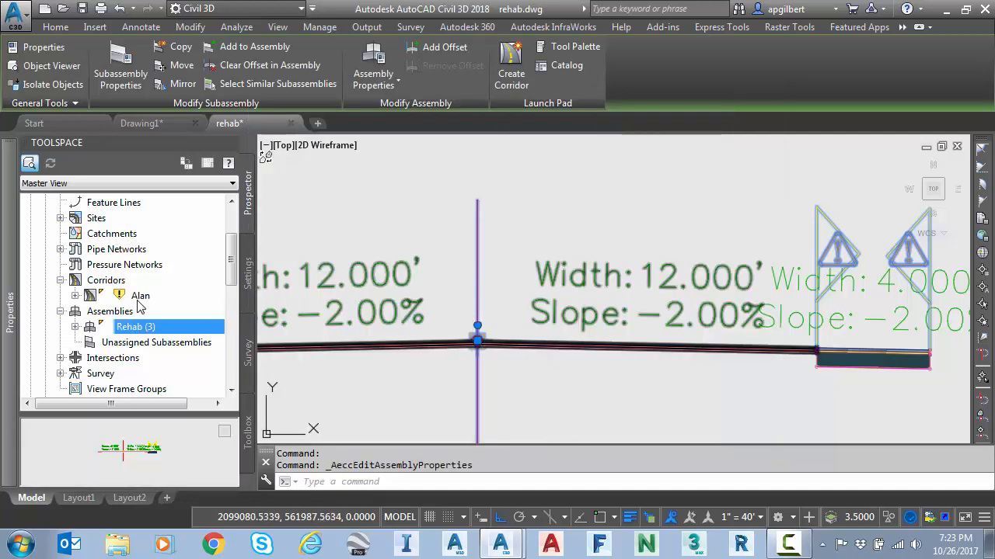
Rebuild the Alan corridor so the 4-ft widening follows the -2.20% lane slope
left_click(156, 343)
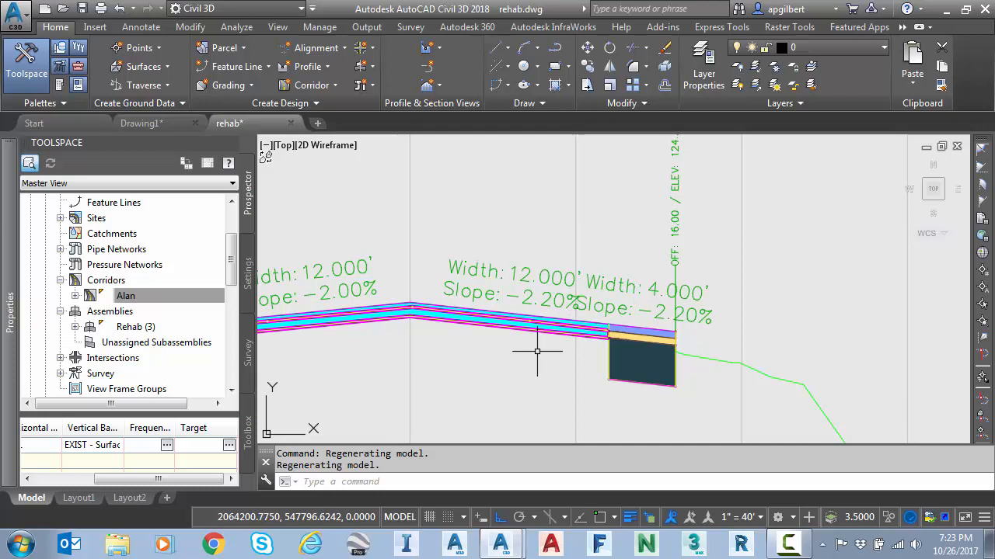
mouse_move(463, 345)
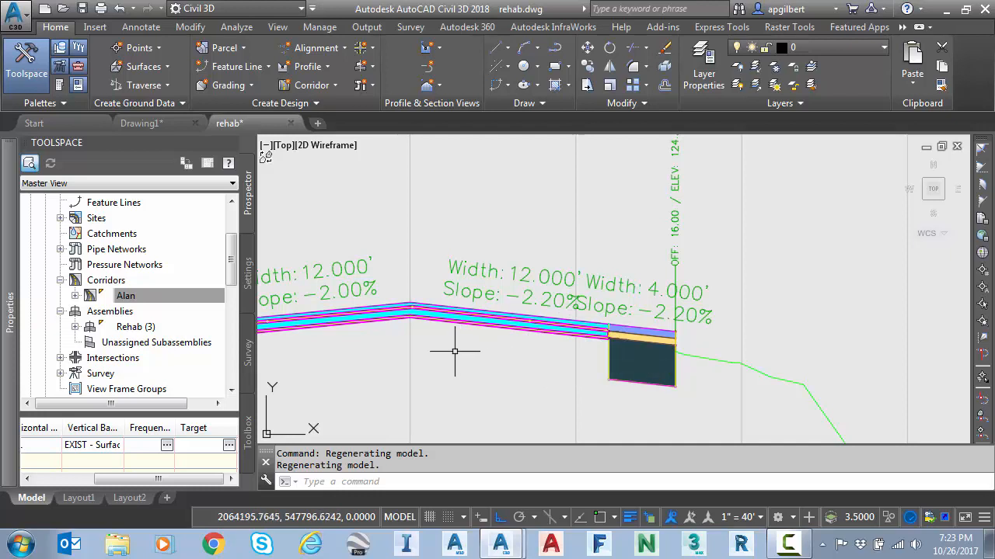
mouse_move(554, 370)
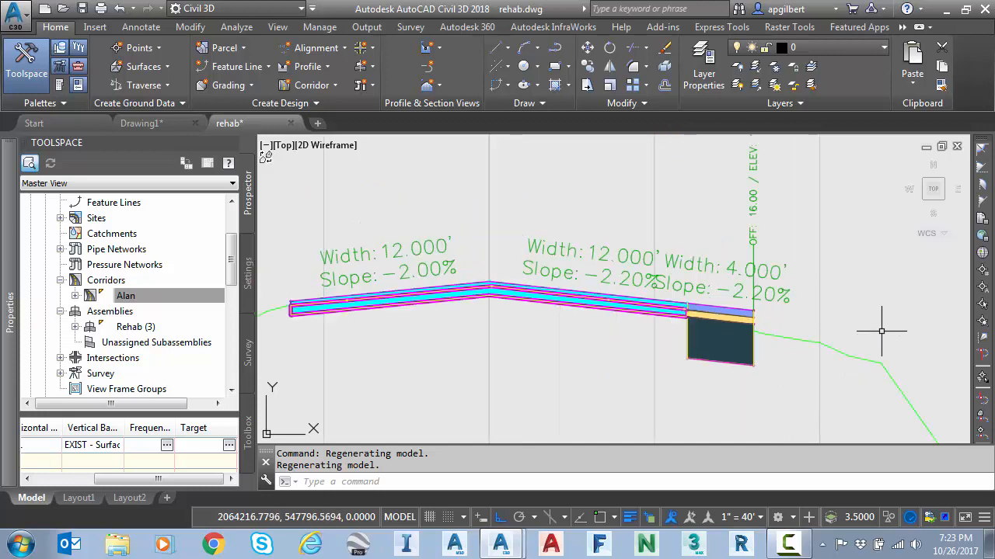
mouse_move(886, 330)
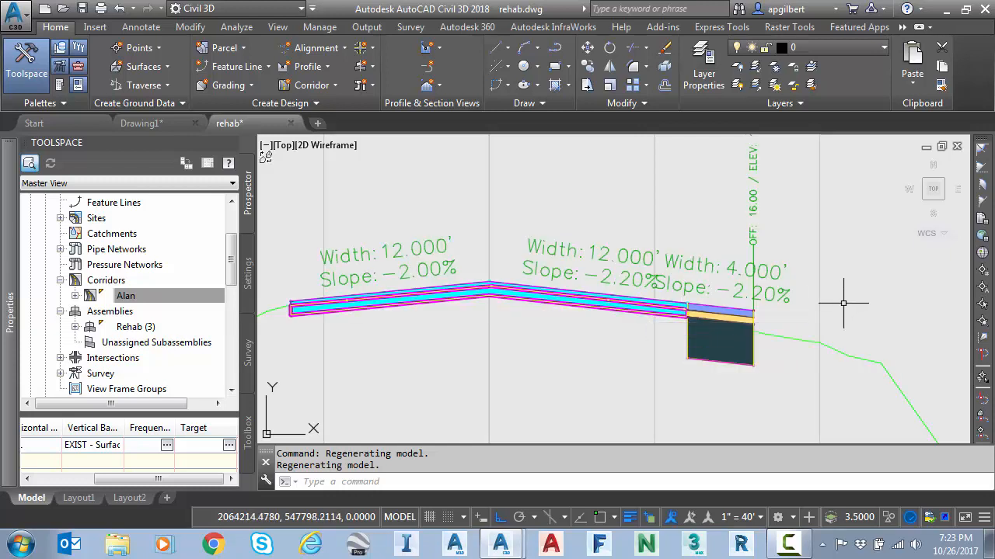
mouse_move(849, 340)
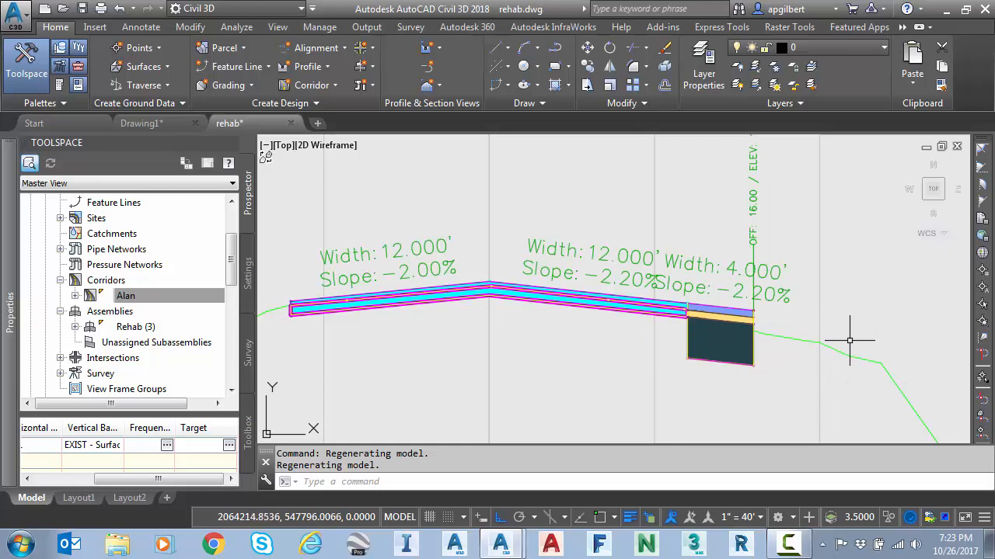
mouse_move(855, 334)
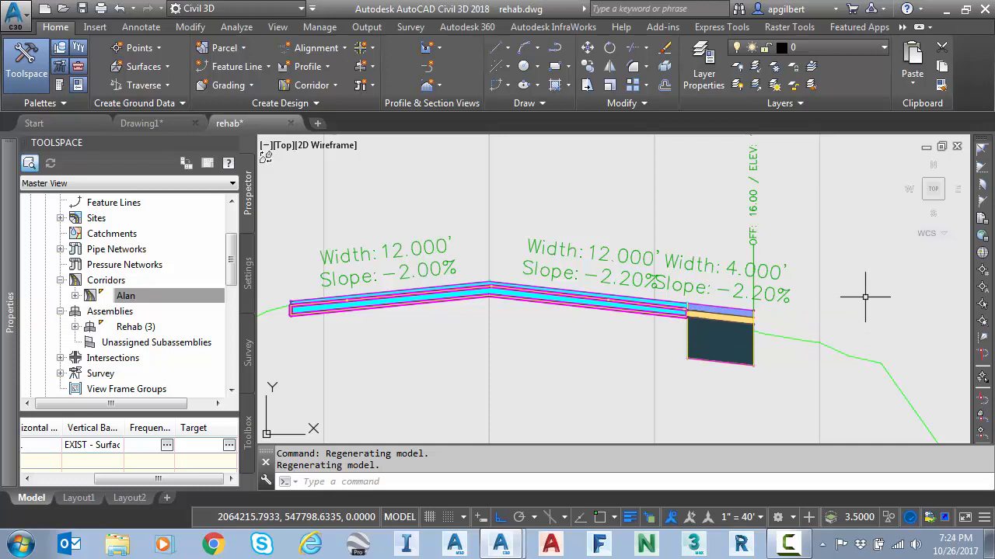
mouse_move(863, 274)
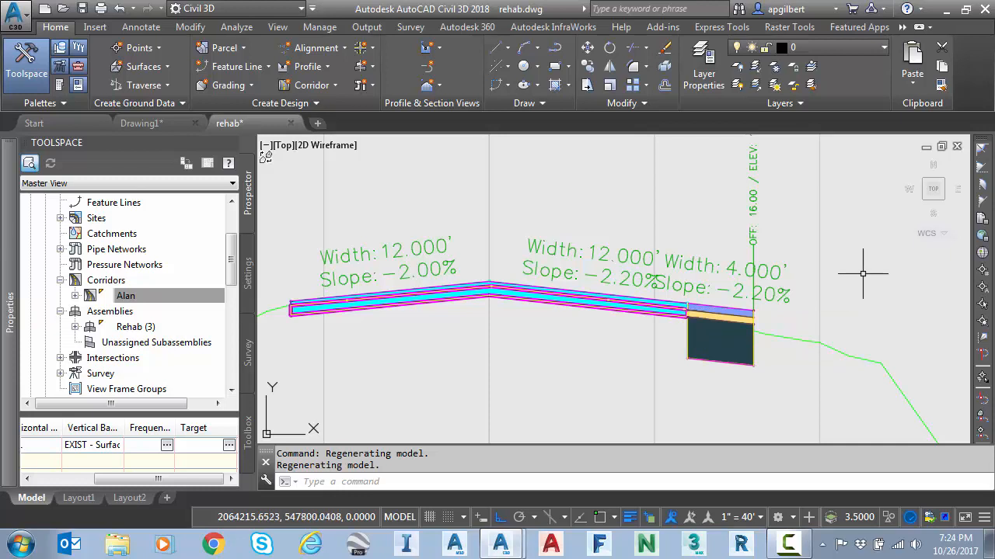